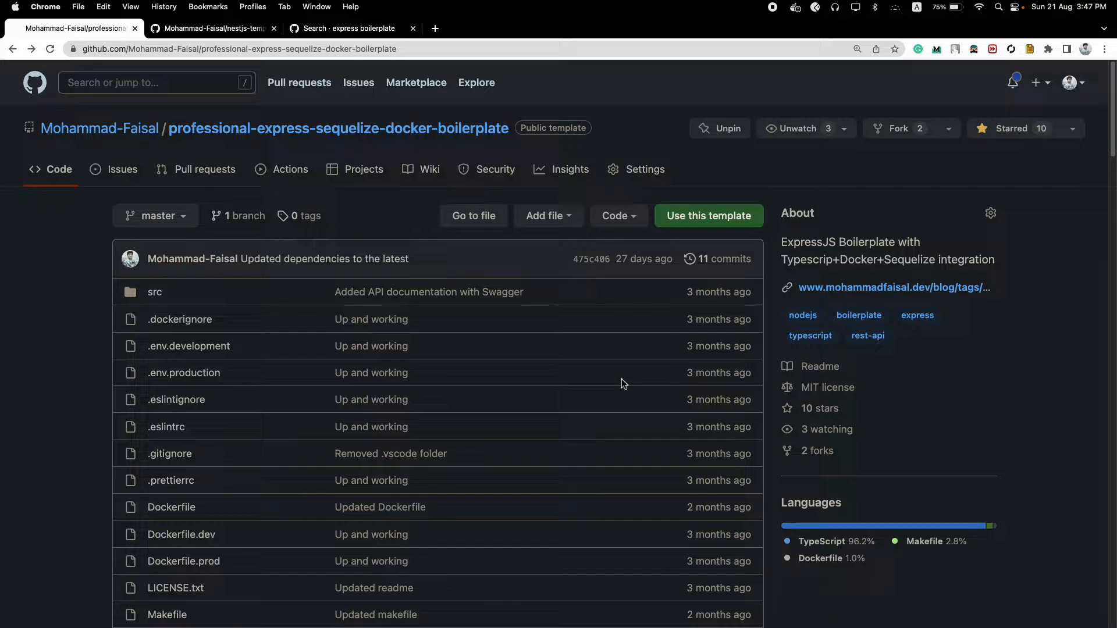
Step: Edit the Express boilerplate repository's URL in the address bar to begin switching it to github1s
{"action": "left_click", "coordinate": [285, 49]}
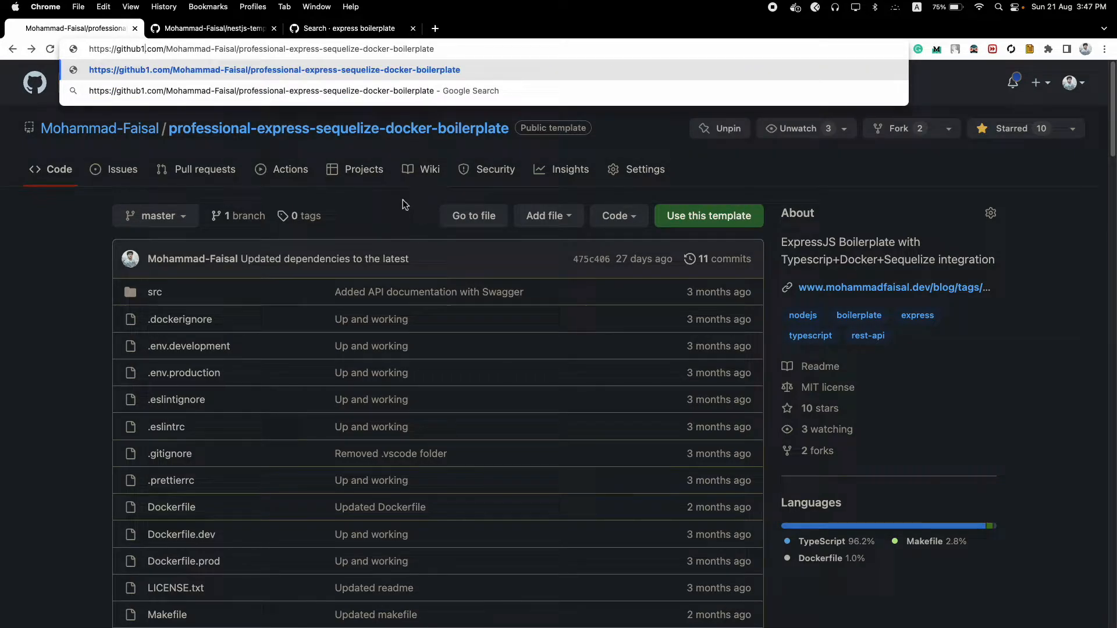
Step: Load the boilerplate in github1s, close AuthRoute.ts, and read src/index.ts
{"action": "type", "text": "s"}
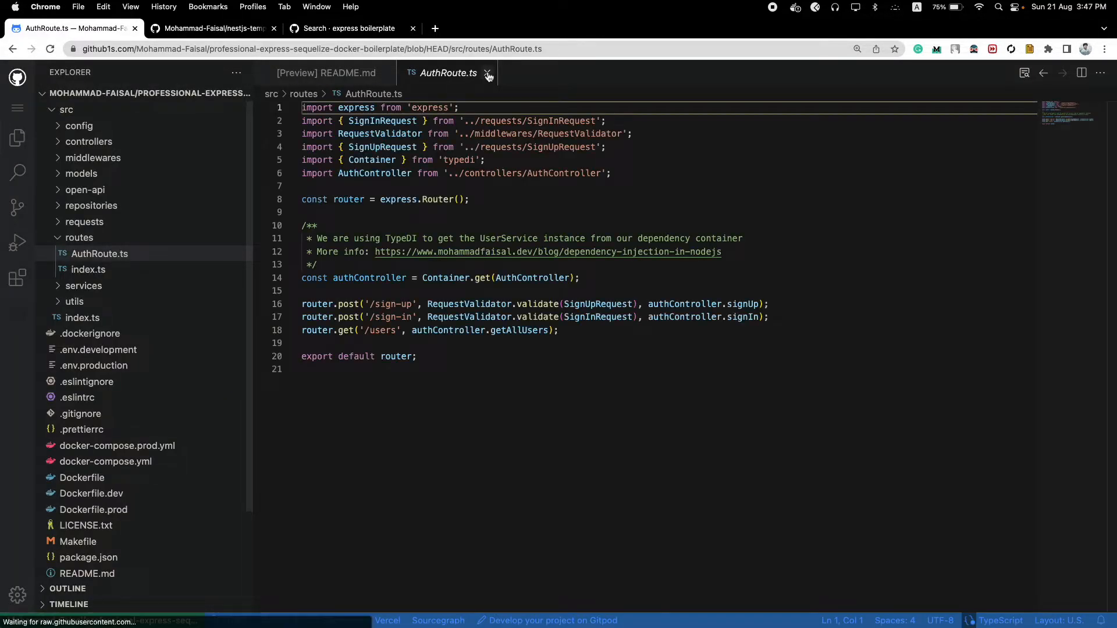
{"action": "left_click", "coordinate": [488, 73]}
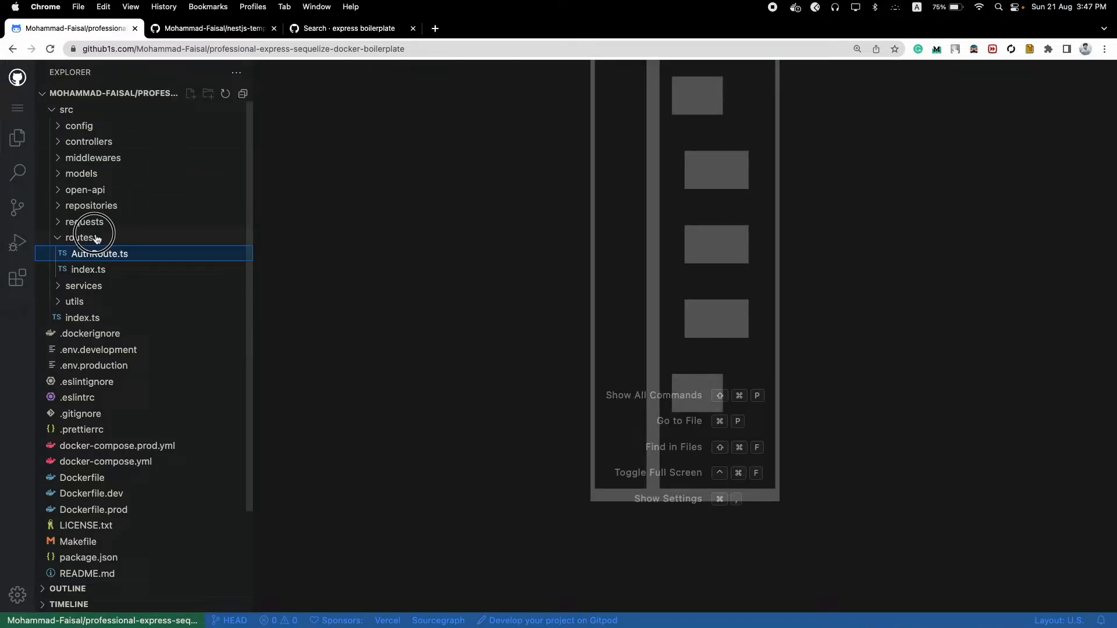
{"action": "left_click", "coordinate": [66, 109]}
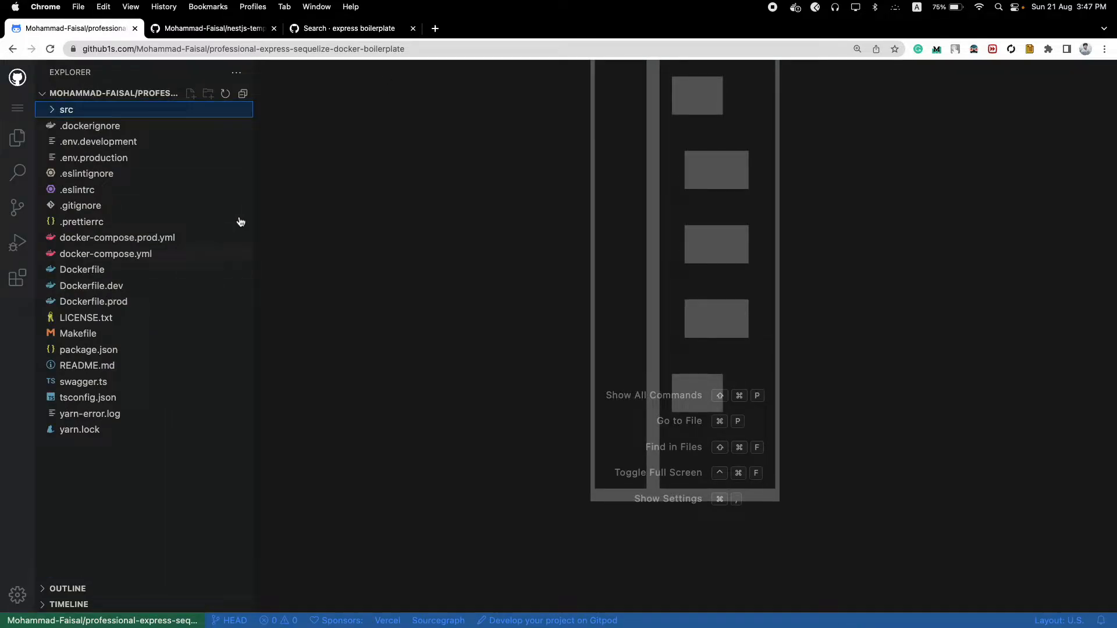
{"action": "mouse_move", "coordinate": [128, 115]}
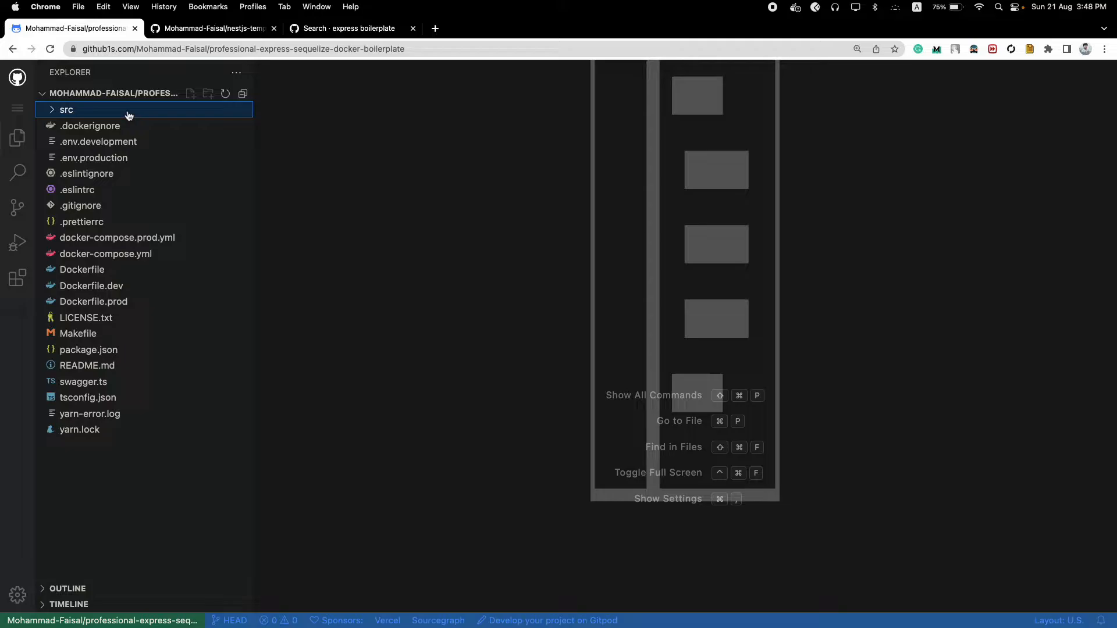
{"action": "left_click", "coordinate": [66, 109]}
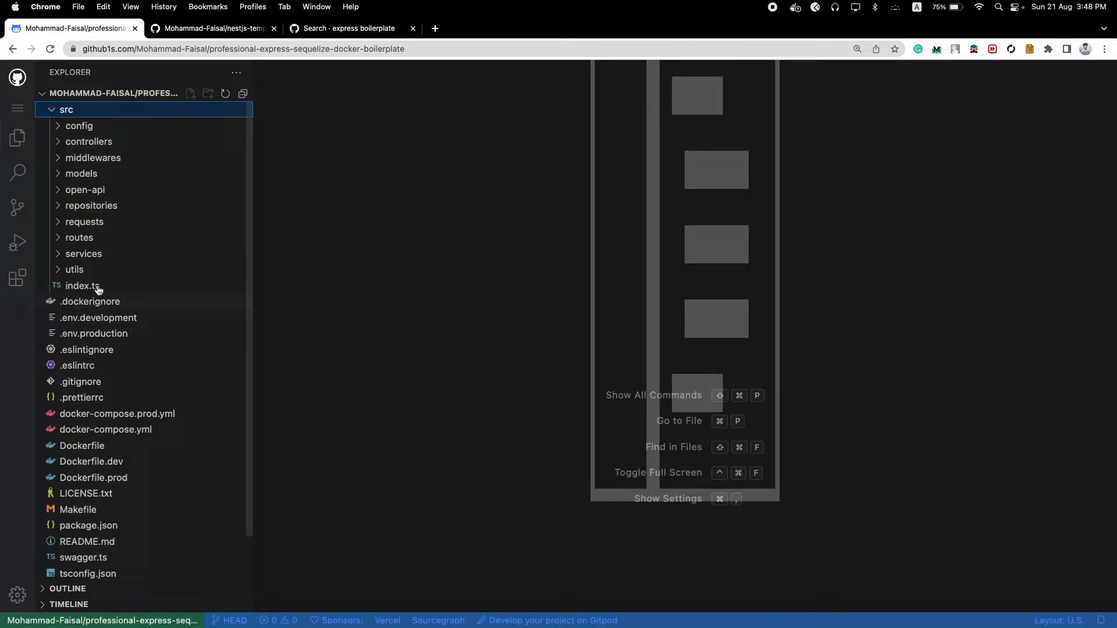
{"action": "left_click", "coordinate": [82, 286]}
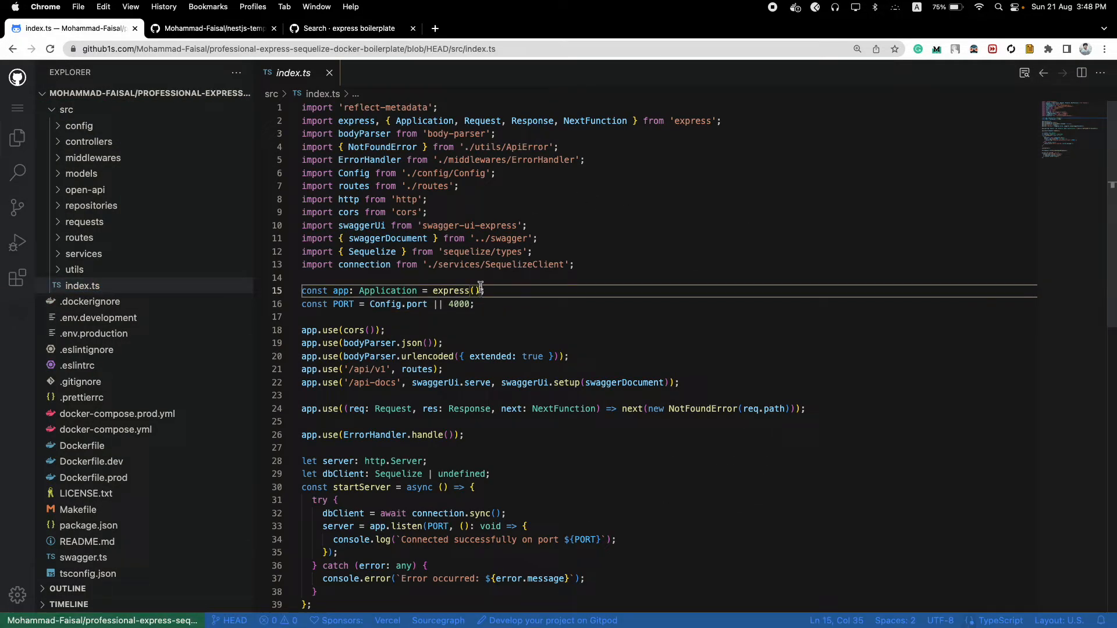
{"action": "scroll", "scroll_direction": "down", "scroll_amount": 3}
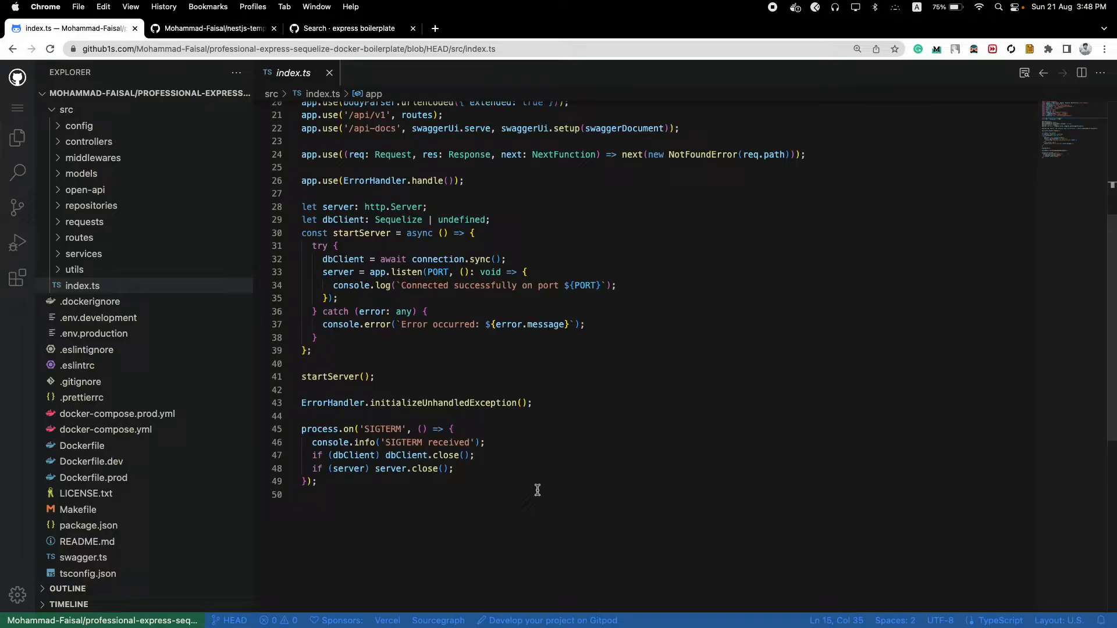
{"action": "scroll", "scroll_direction": "up", "scroll_amount": 3}
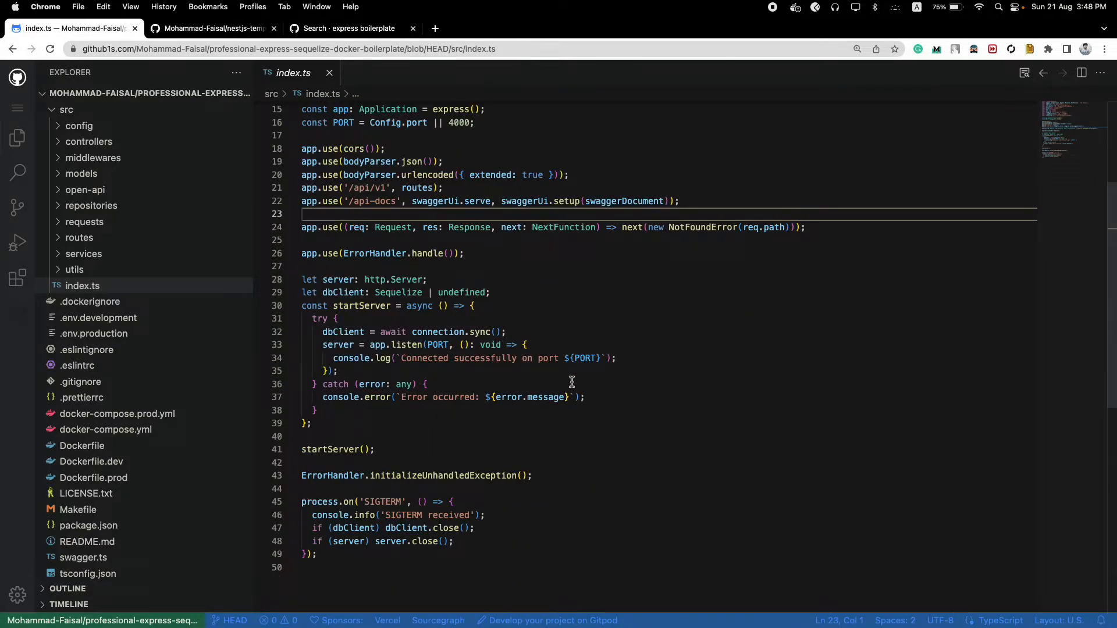
{"action": "mouse_move", "coordinate": [79, 130]}
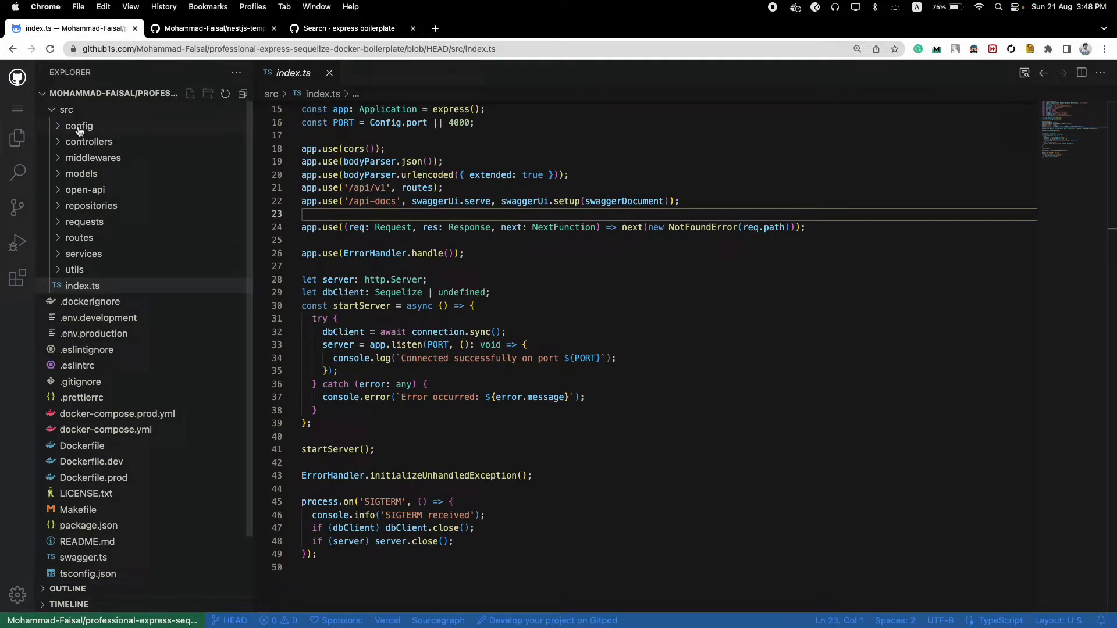
{"action": "mouse_move", "coordinate": [75, 269]}
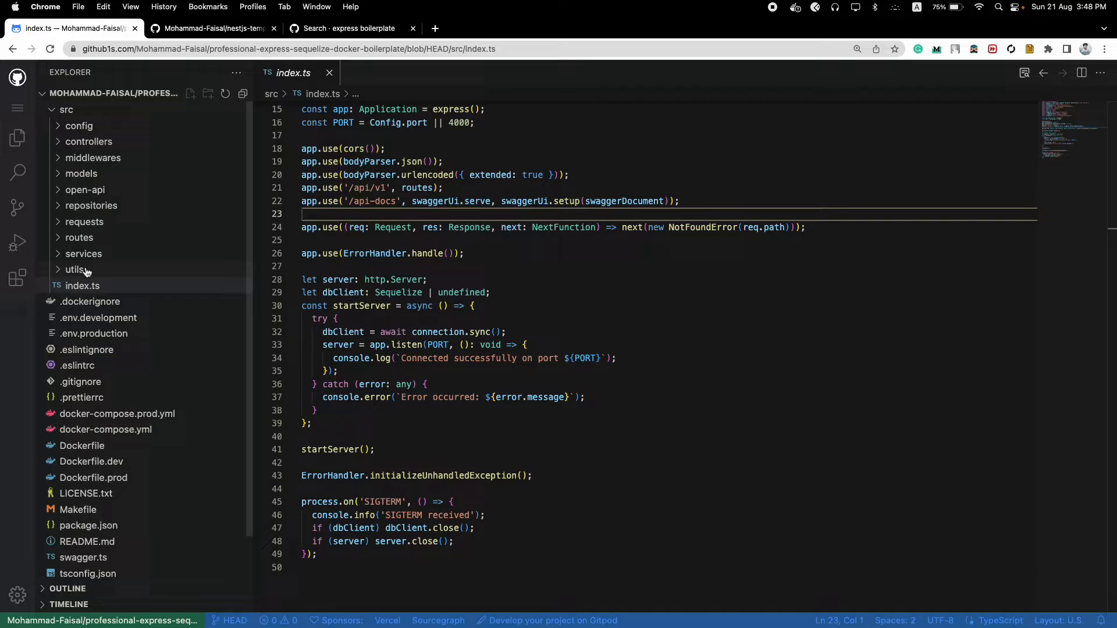
{"action": "mouse_move", "coordinate": [128, 150]}
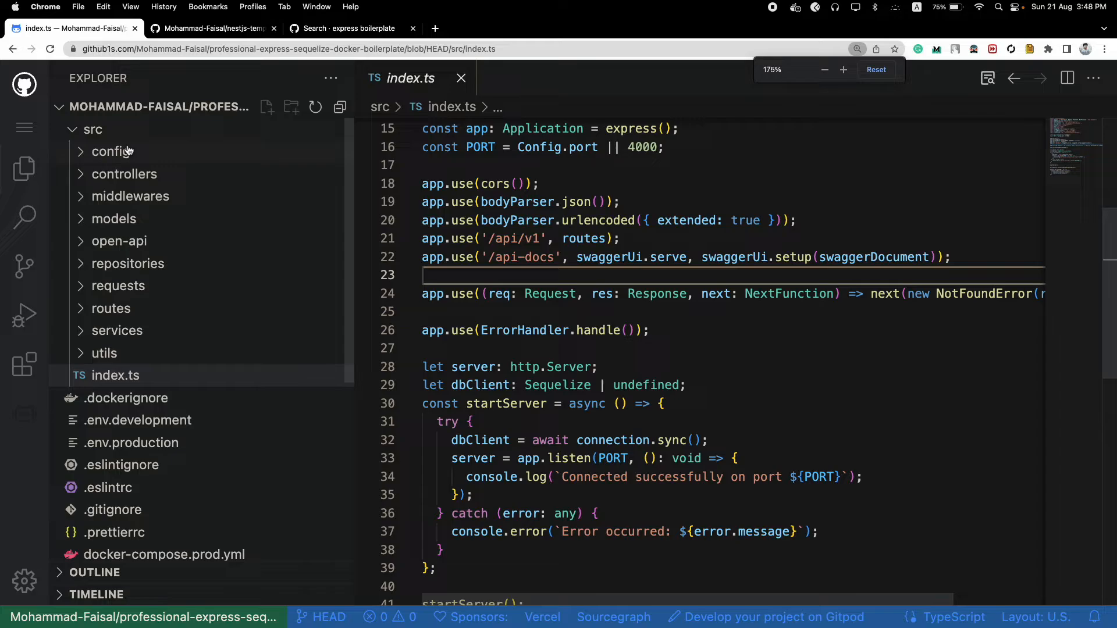
{"action": "left_click", "coordinate": [843, 69]}
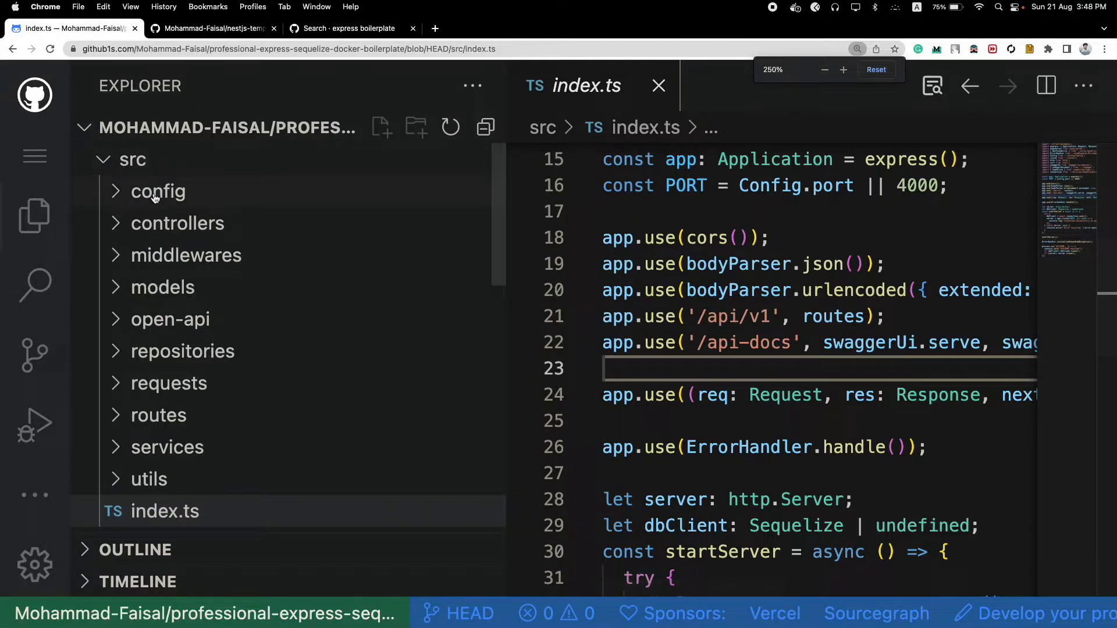
{"action": "mouse_move", "coordinate": [158, 191]}
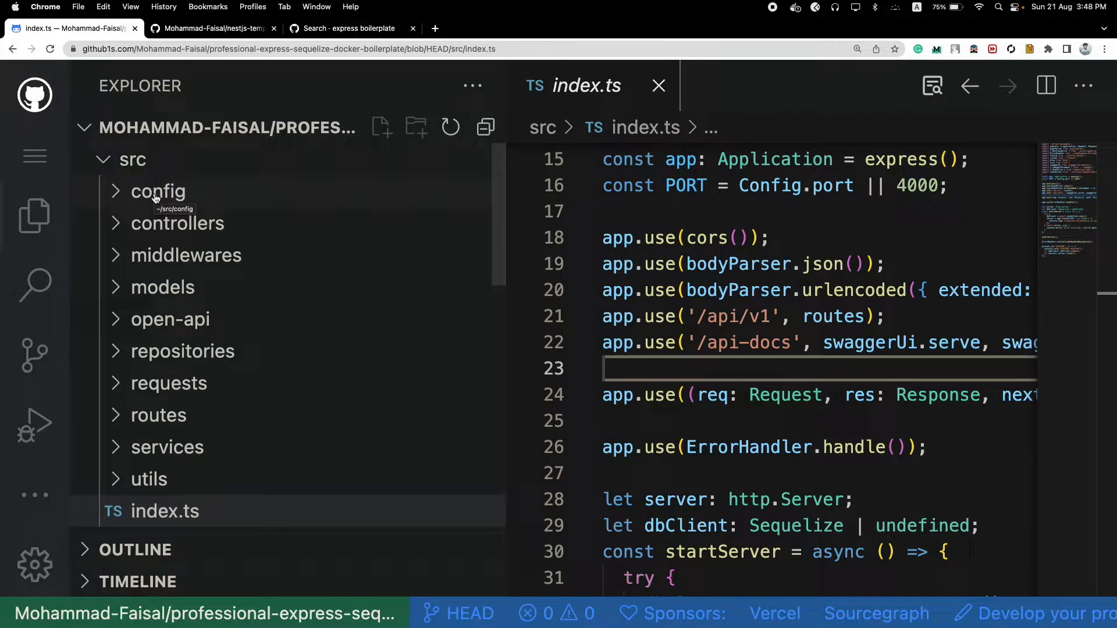
{"action": "mouse_move", "coordinate": [177, 223]}
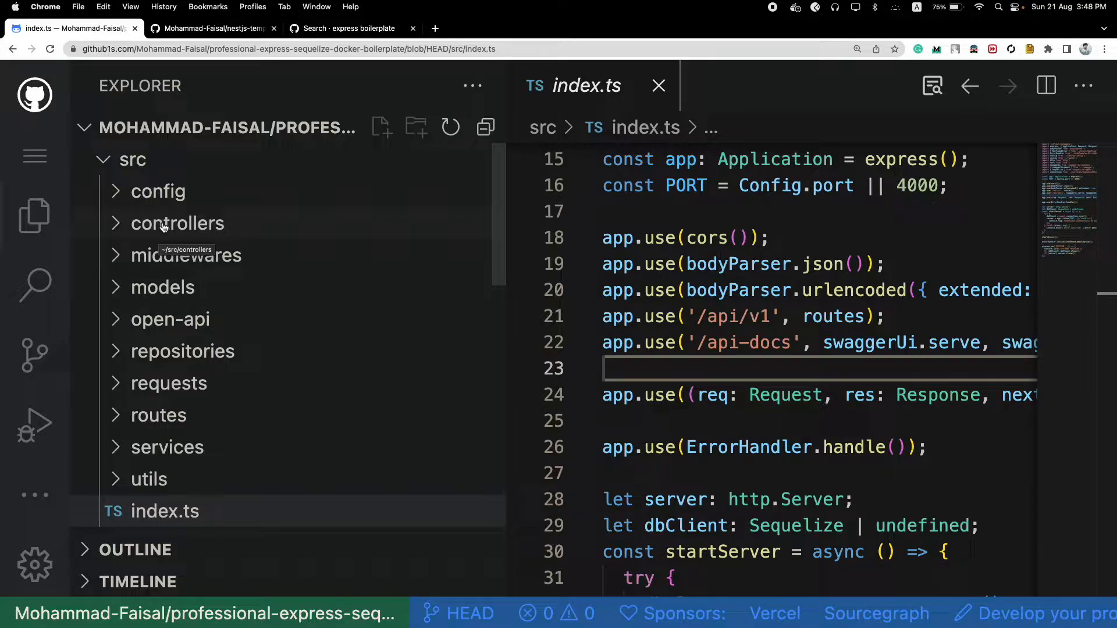
{"action": "left_click", "coordinate": [177, 223]}
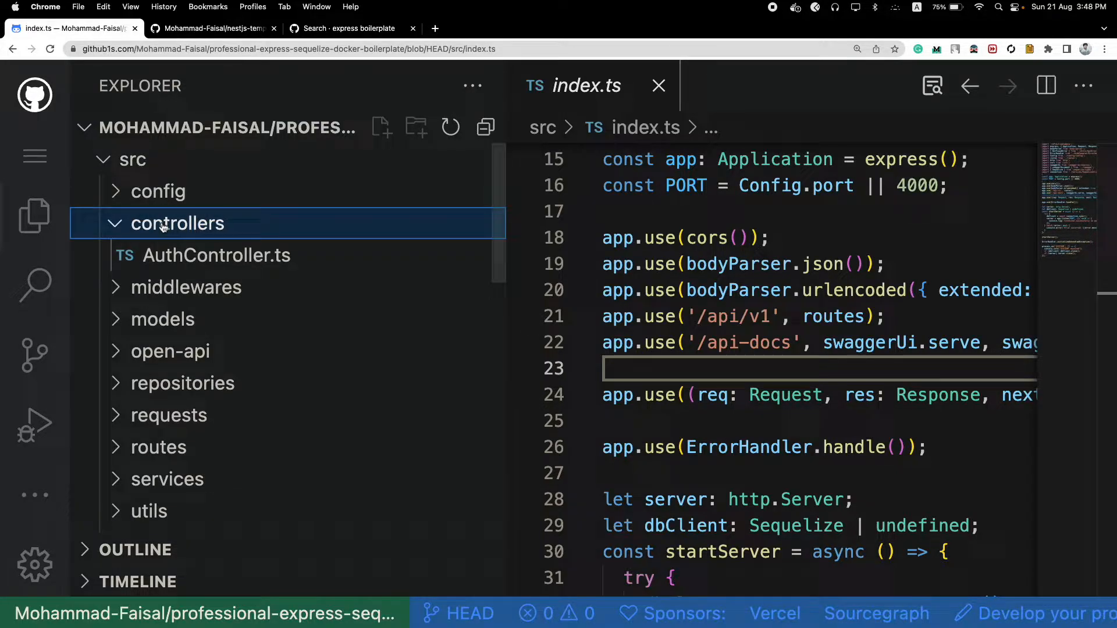
{"action": "mouse_move", "coordinate": [196, 223]}
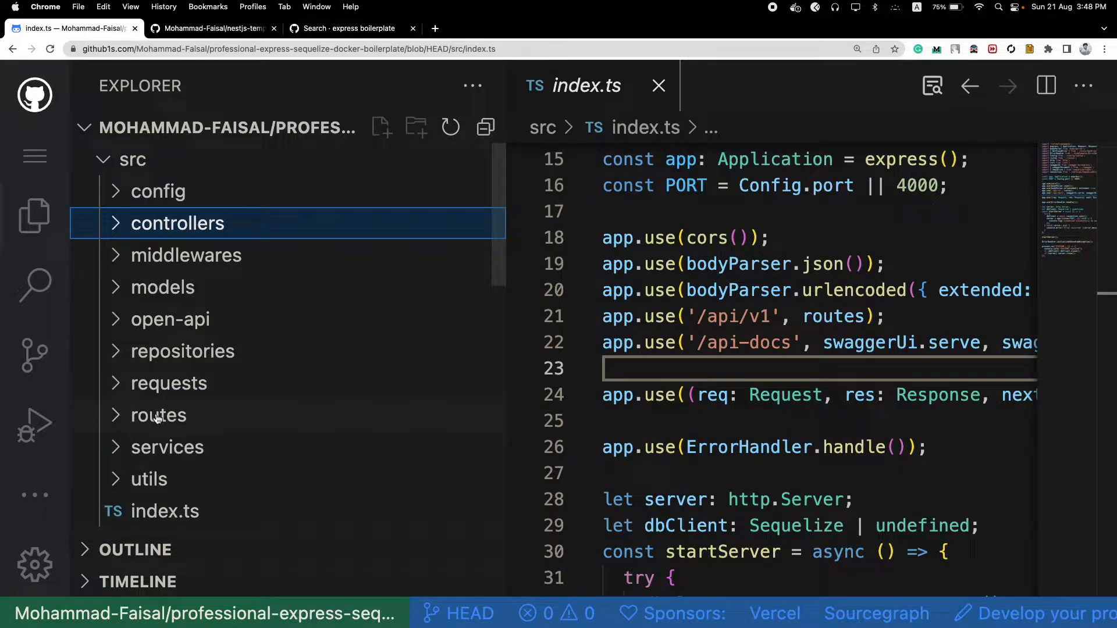
{"action": "left_click", "coordinate": [167, 447]}
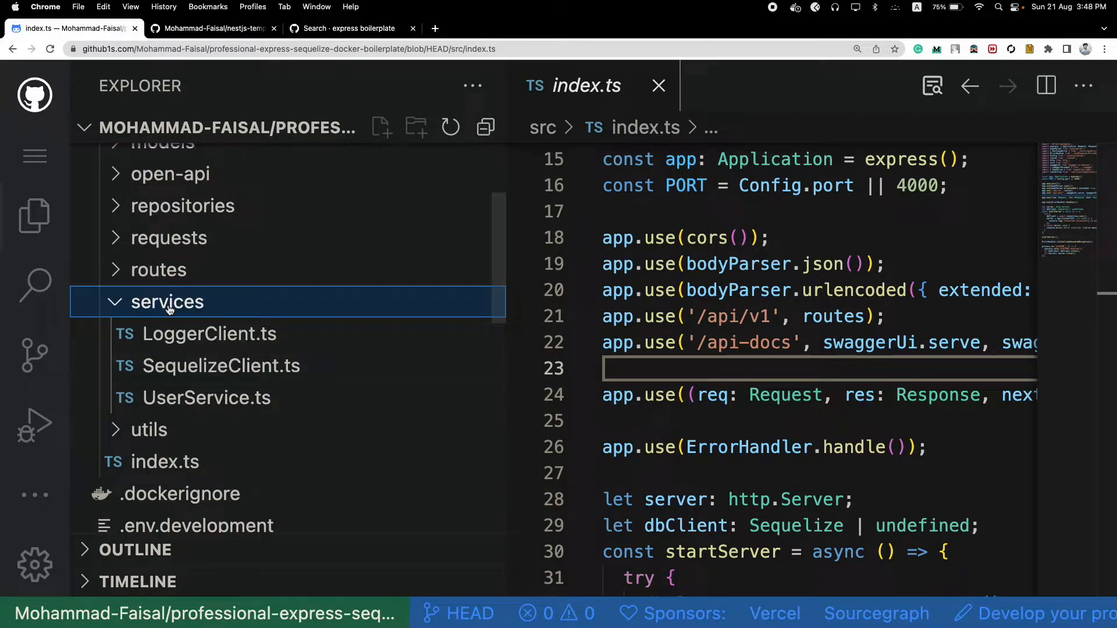
{"action": "left_click", "coordinate": [167, 302]}
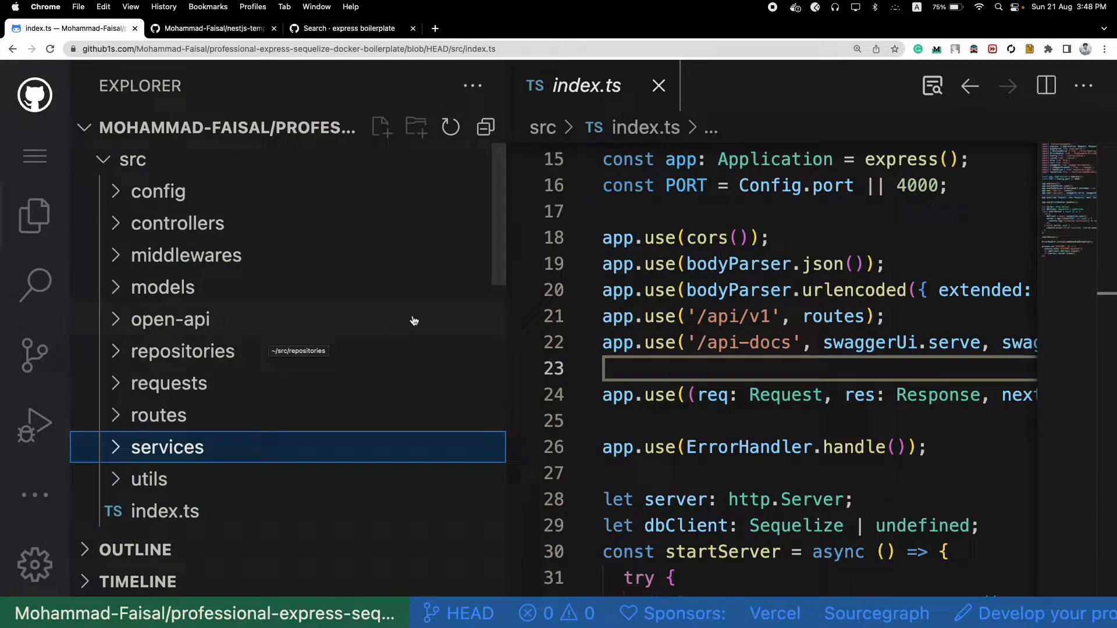
{"action": "mouse_move", "coordinate": [462, 269]}
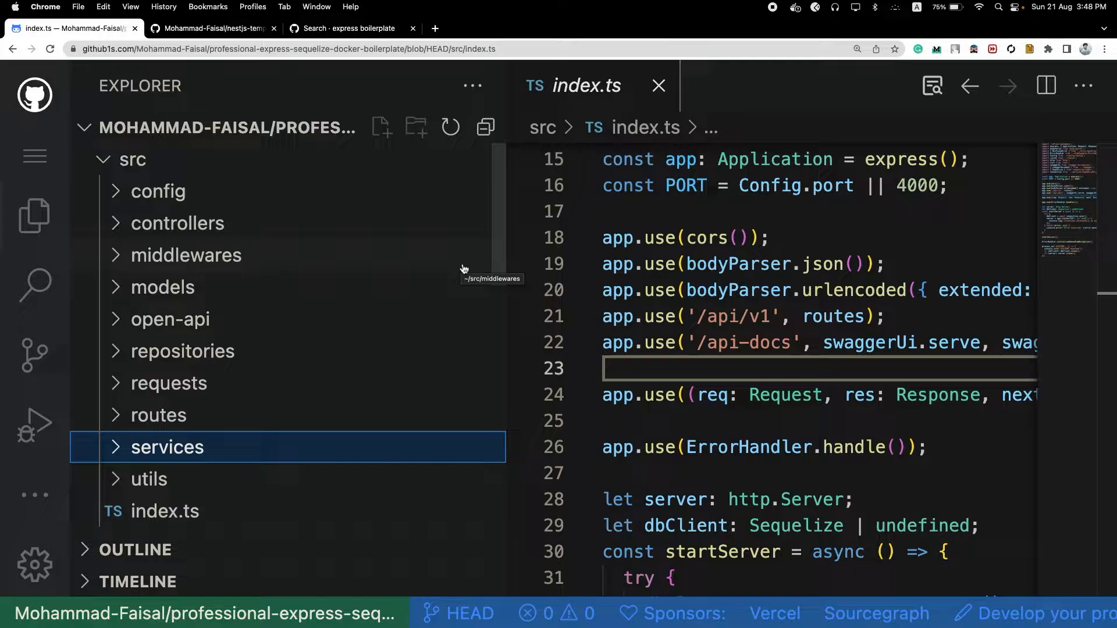
{"action": "mouse_move", "coordinate": [167, 446]}
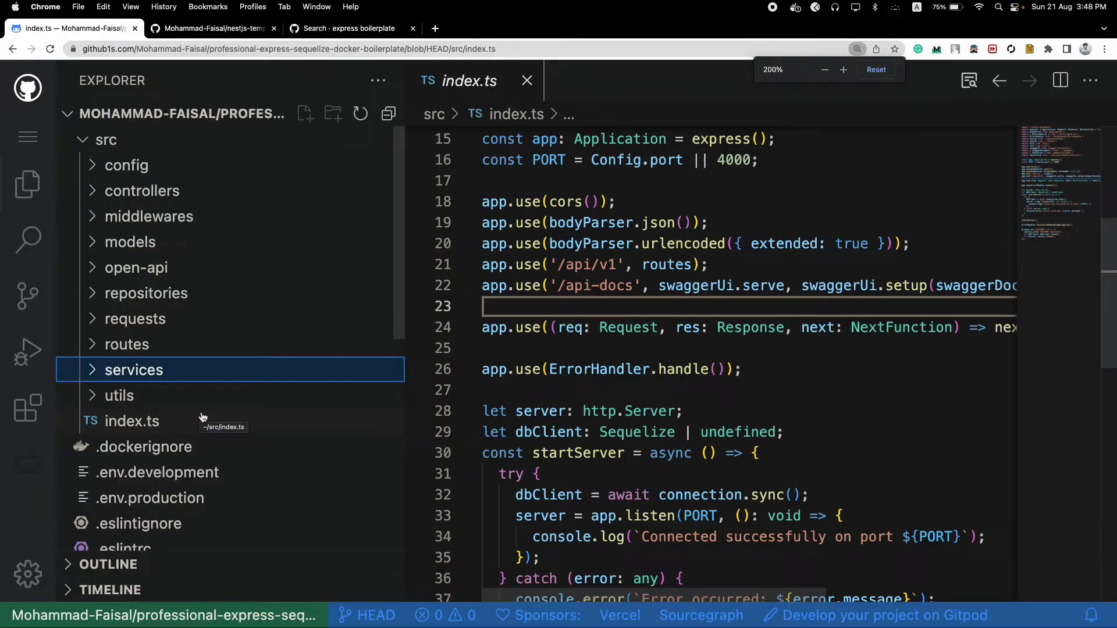
{"action": "mouse_move", "coordinate": [242, 376]}
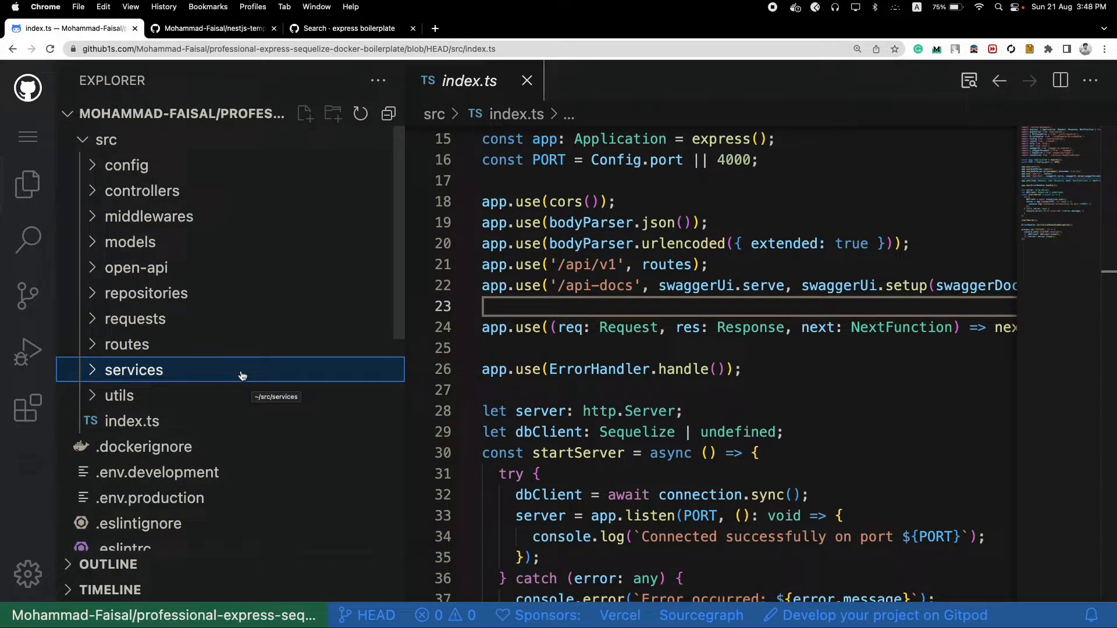
{"action": "left_click", "coordinate": [350, 29]}
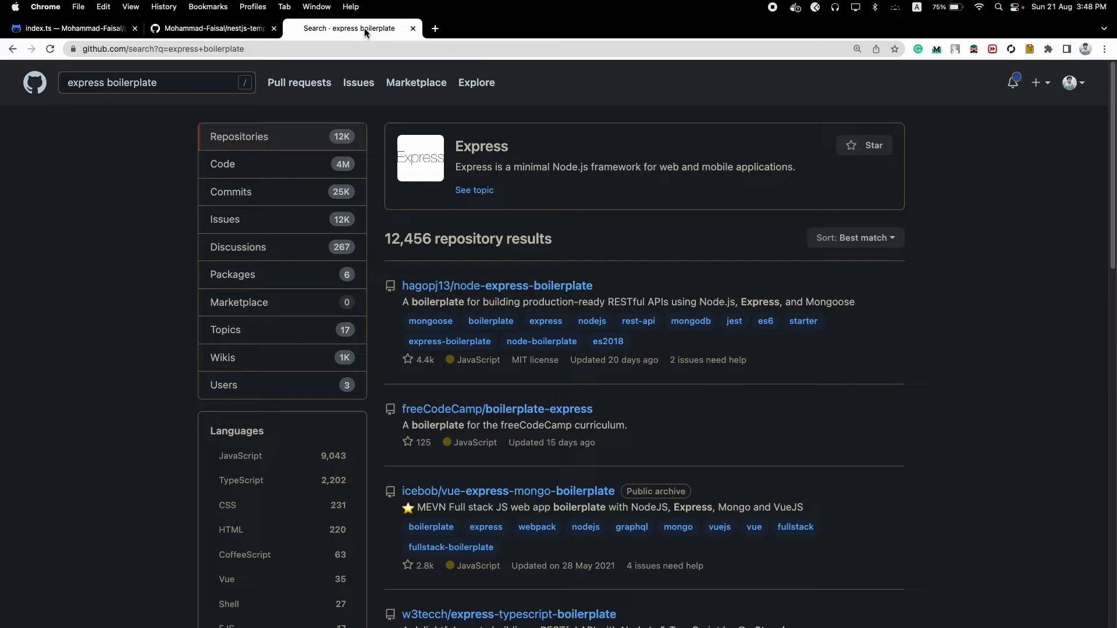
{"action": "scroll", "scroll_direction": "down", "scroll_amount": 3}
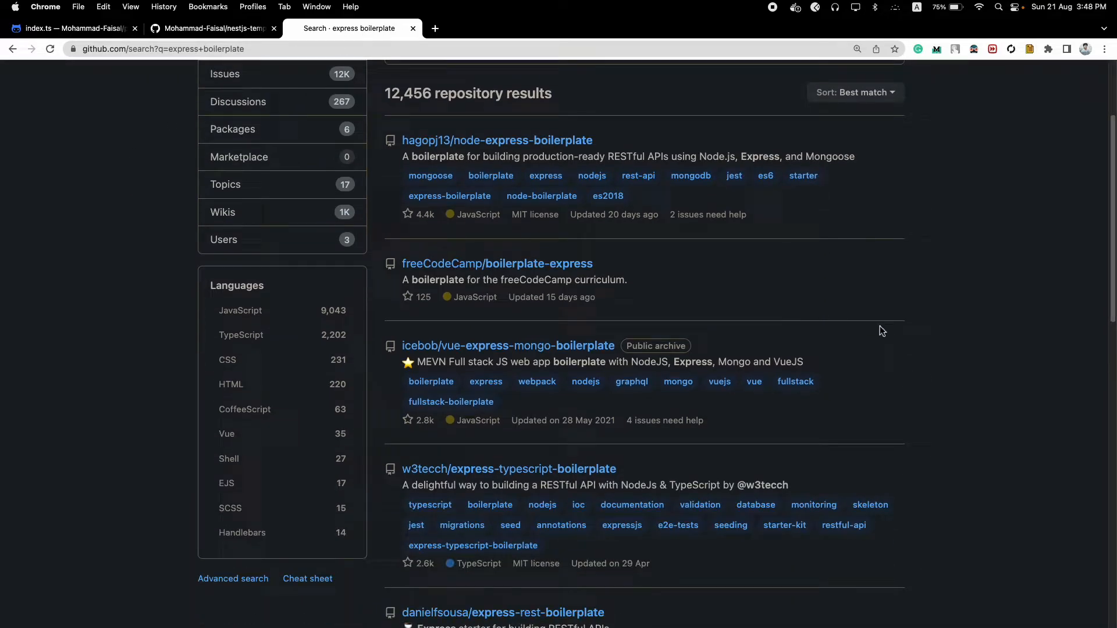
{"action": "scroll", "scroll_direction": "down", "scroll_amount": 3}
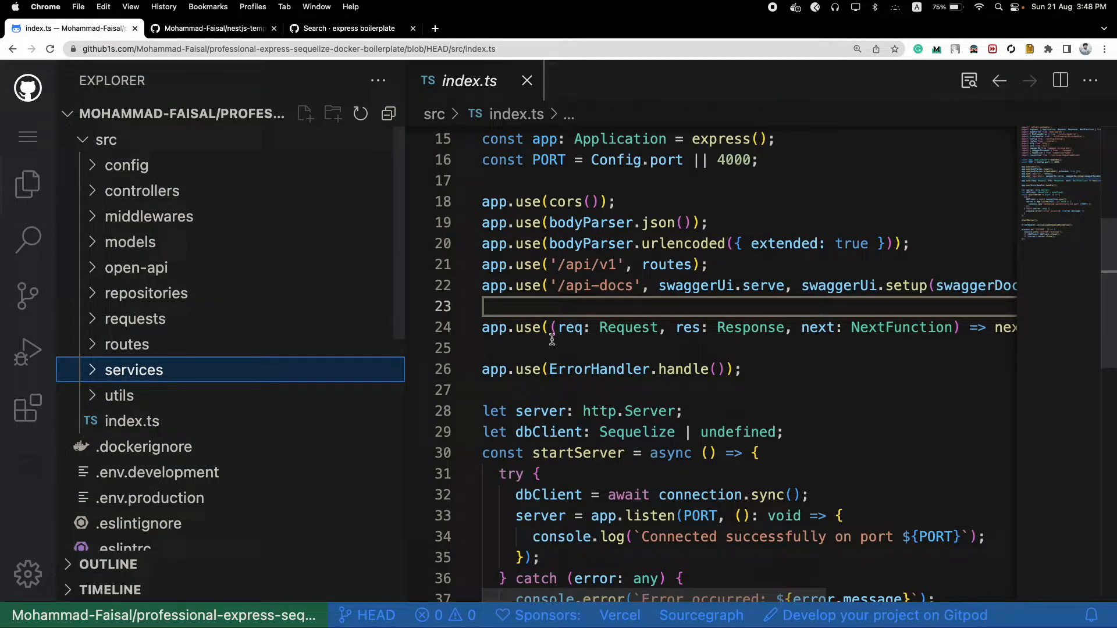
Step: Show the nestjs-template-app tab with user.service.ts open
{"action": "left_click", "coordinate": [548, 348]}
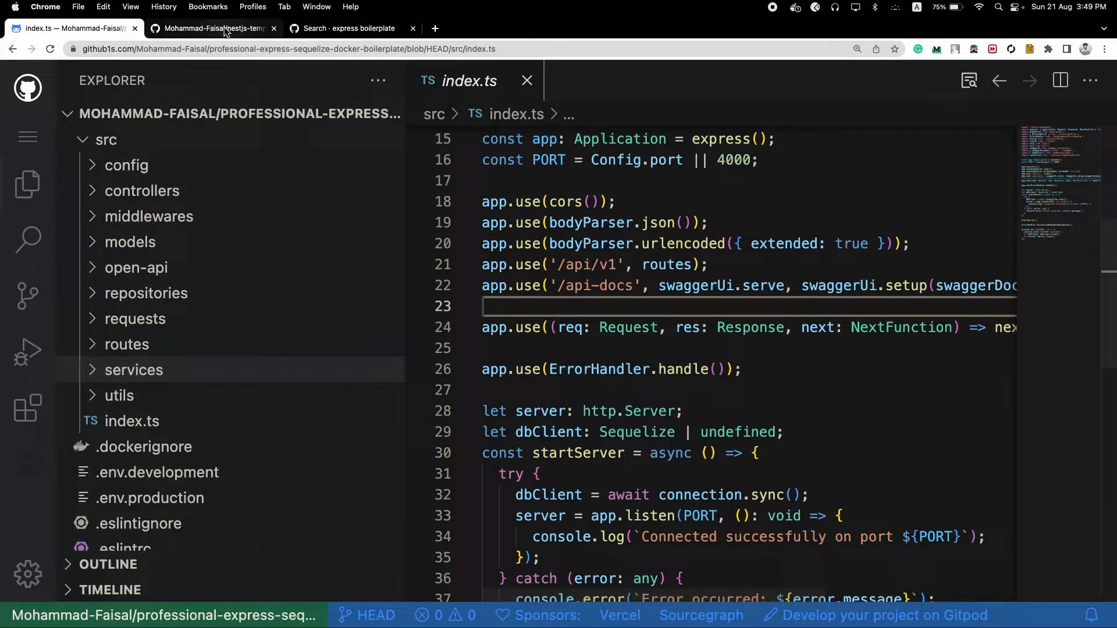
{"action": "left_click", "coordinate": [214, 29]}
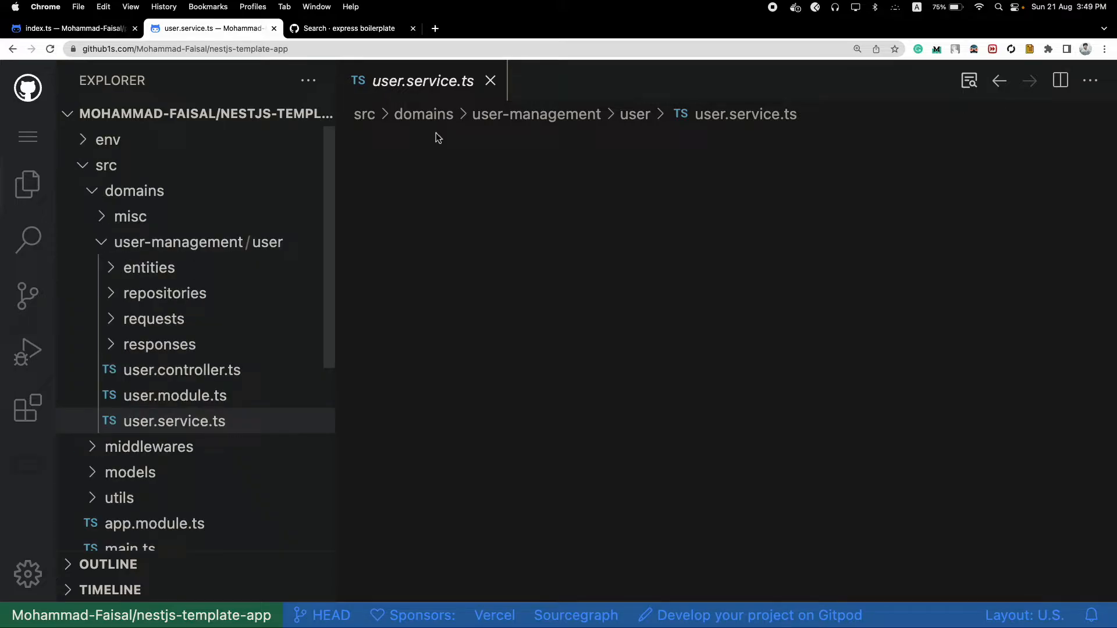
Step: Collapse the user domain and src folders, re-expand src, and open the NestJS main.ts
{"action": "left_click", "coordinate": [173, 421]}
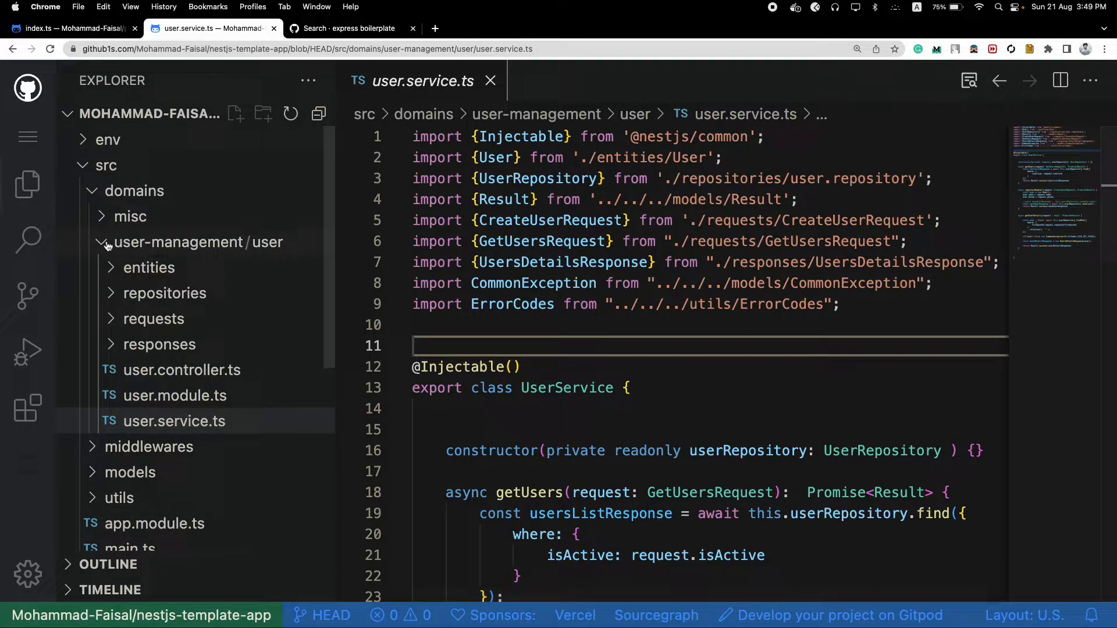
{"action": "left_click", "coordinate": [102, 242]}
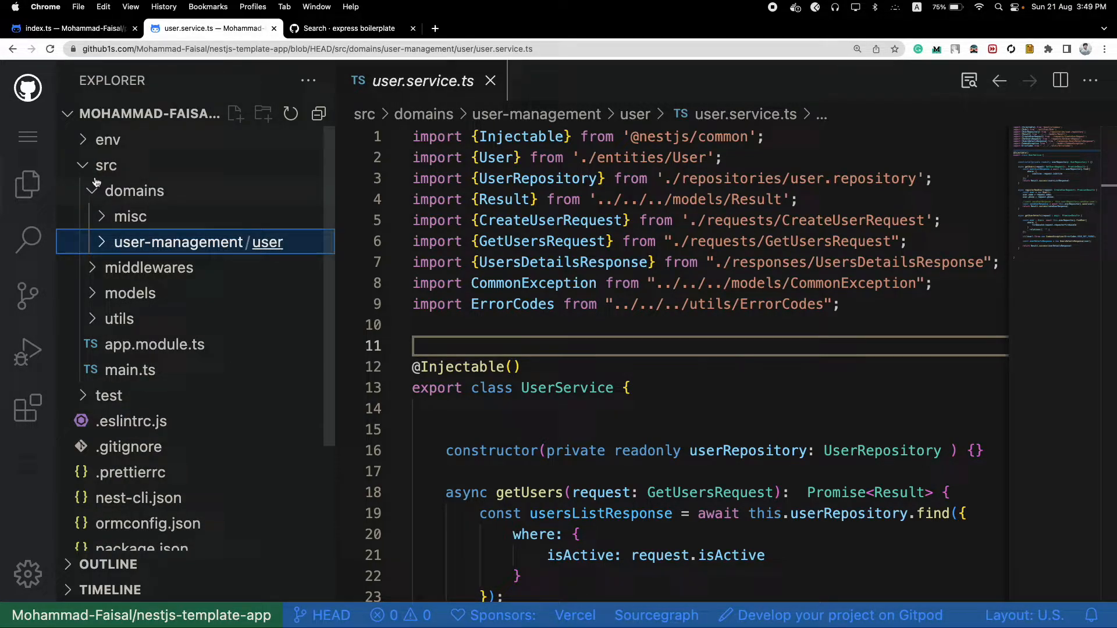
{"action": "left_click", "coordinate": [105, 165]}
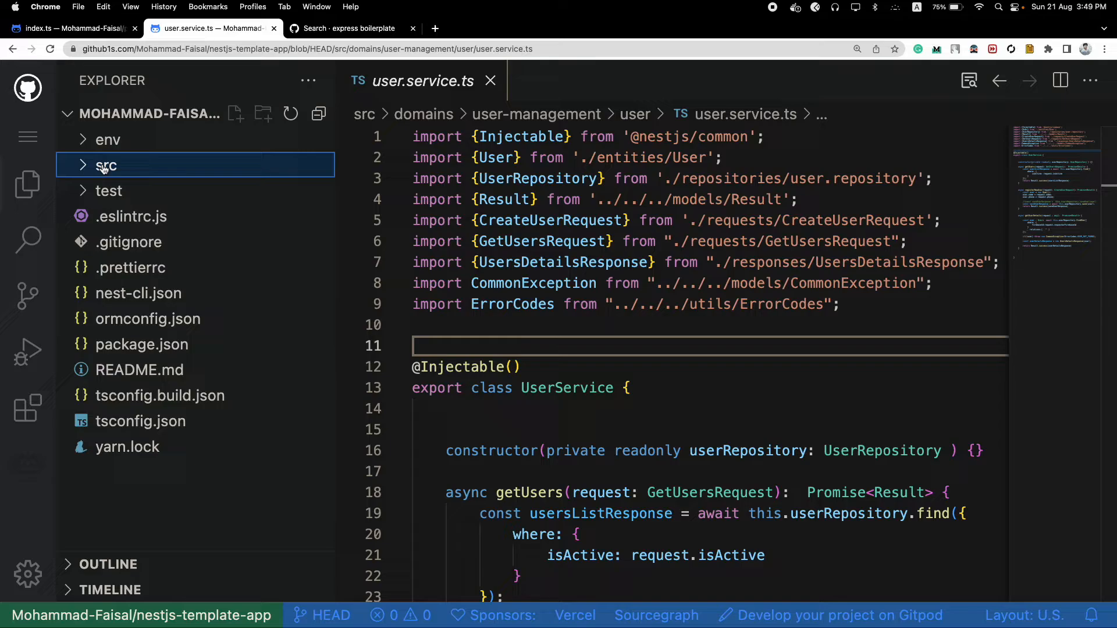
{"action": "left_click", "coordinate": [106, 165]}
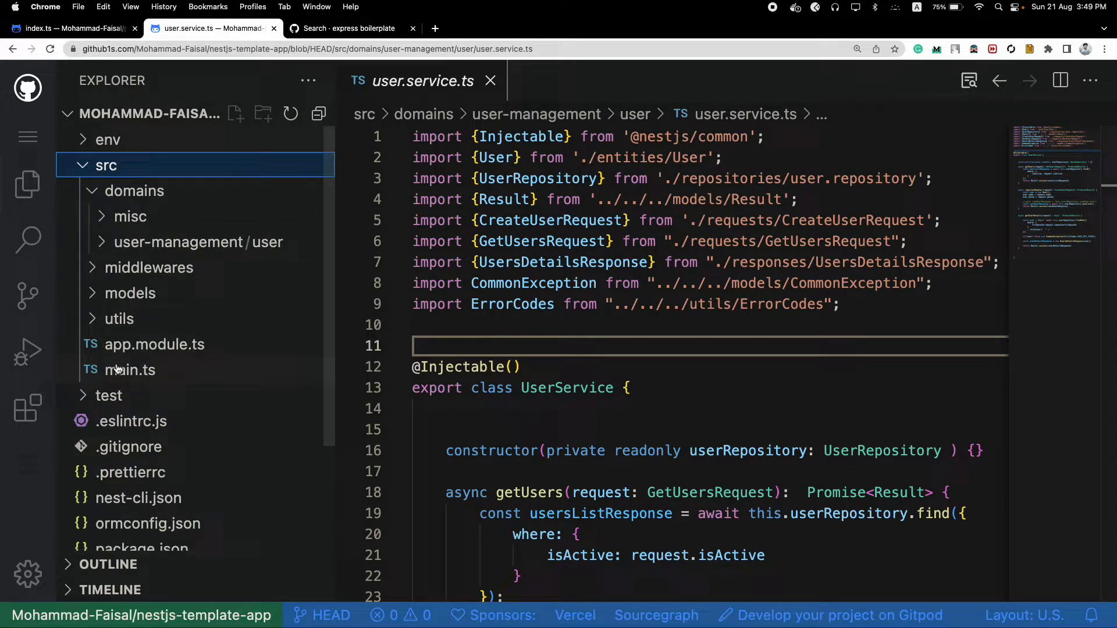
{"action": "left_click", "coordinate": [130, 370]}
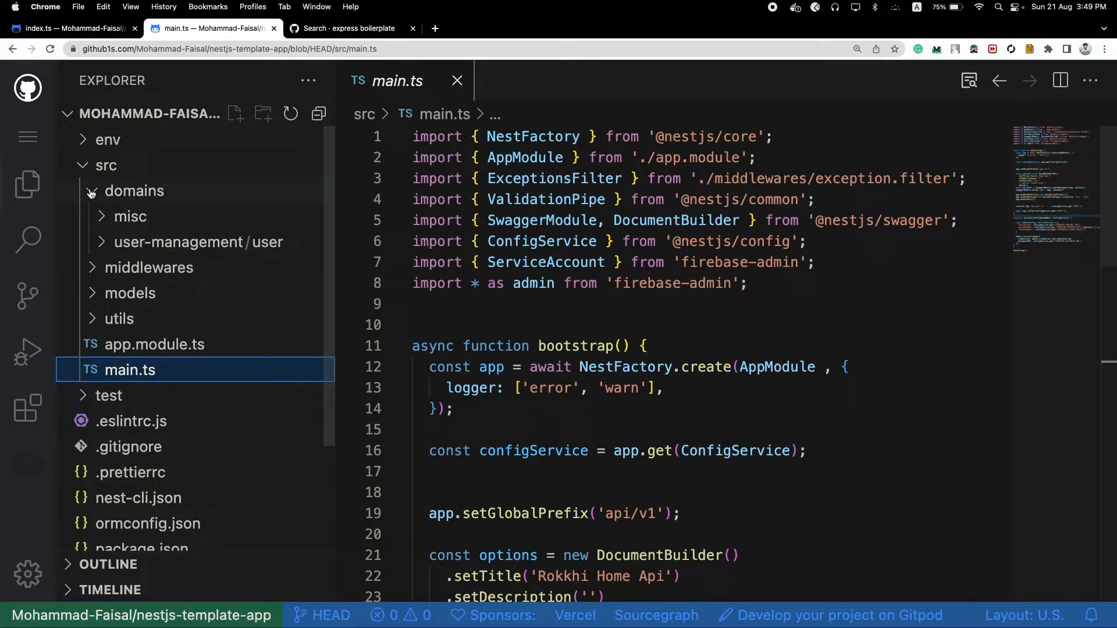
Step: Browse the user domain's controller, repositories and entities, then return to the Express index.ts
{"action": "left_click", "coordinate": [134, 191]}
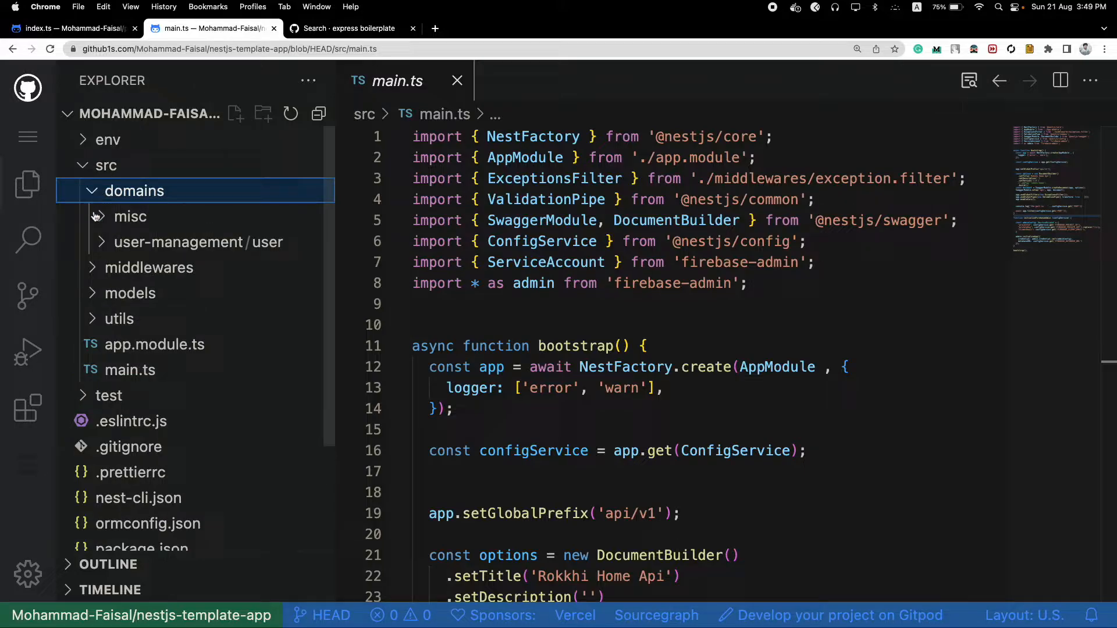
{"action": "left_click", "coordinate": [198, 242]}
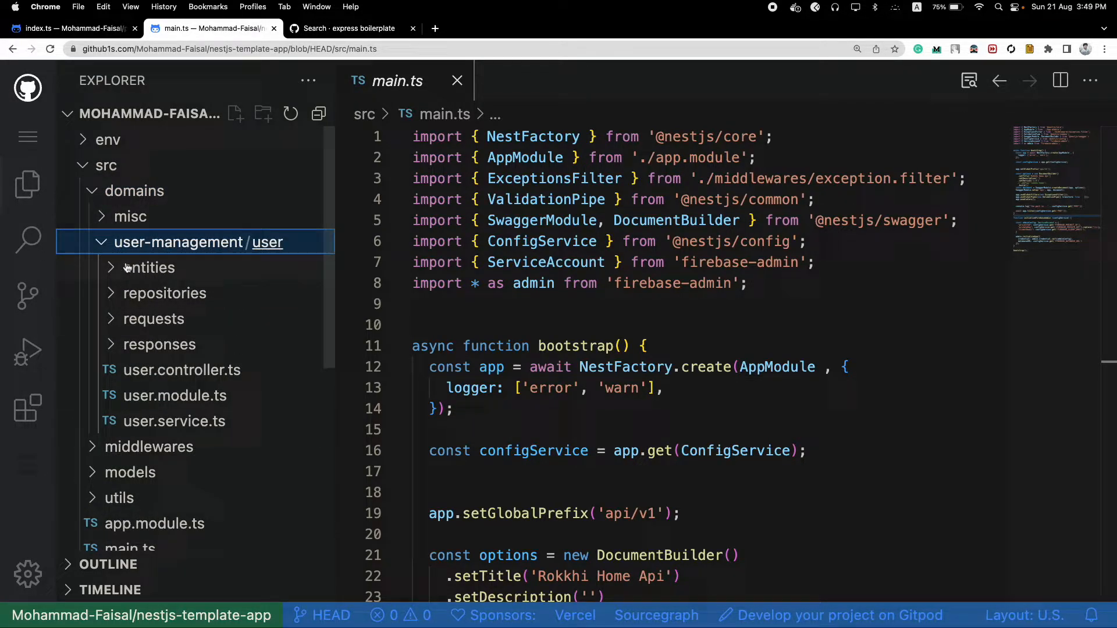
{"action": "mouse_move", "coordinate": [167, 422]}
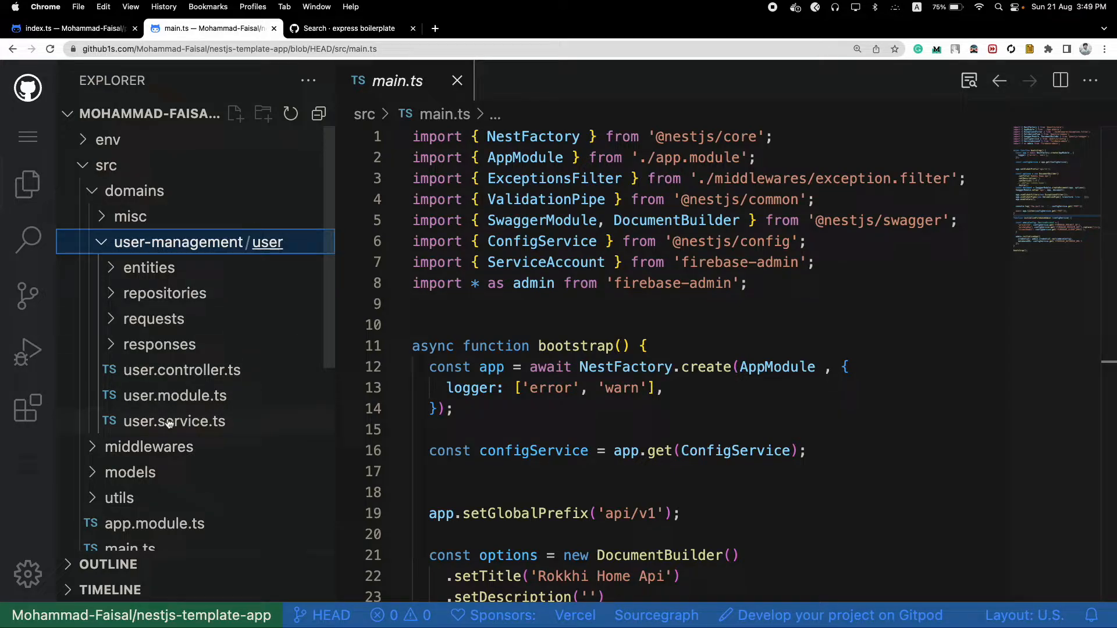
{"action": "left_click", "coordinate": [181, 370]}
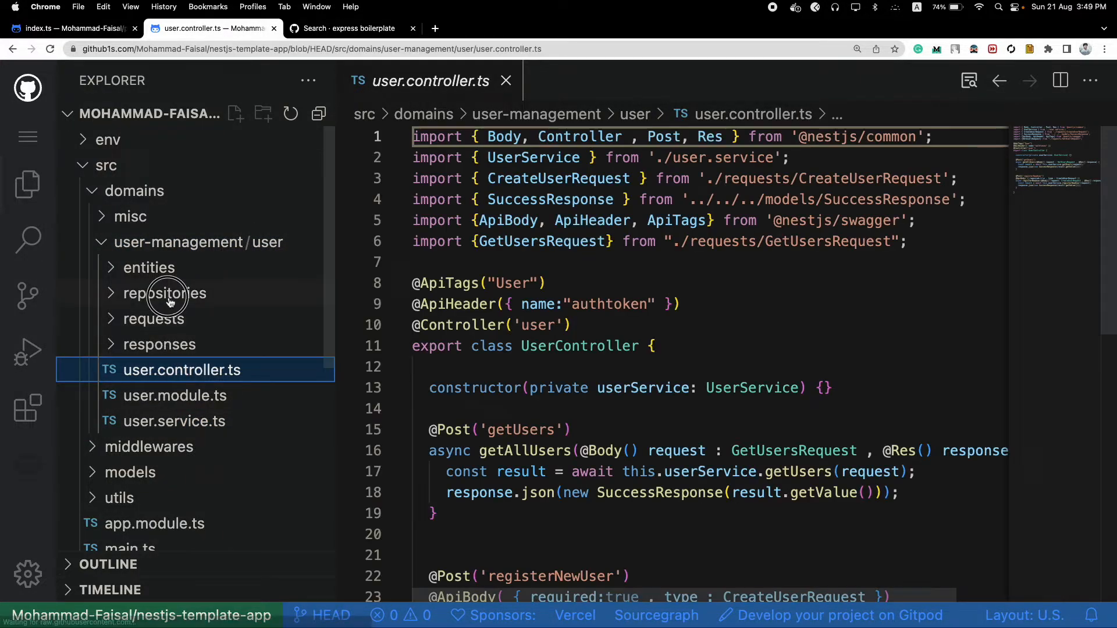
{"action": "left_click", "coordinate": [165, 293]}
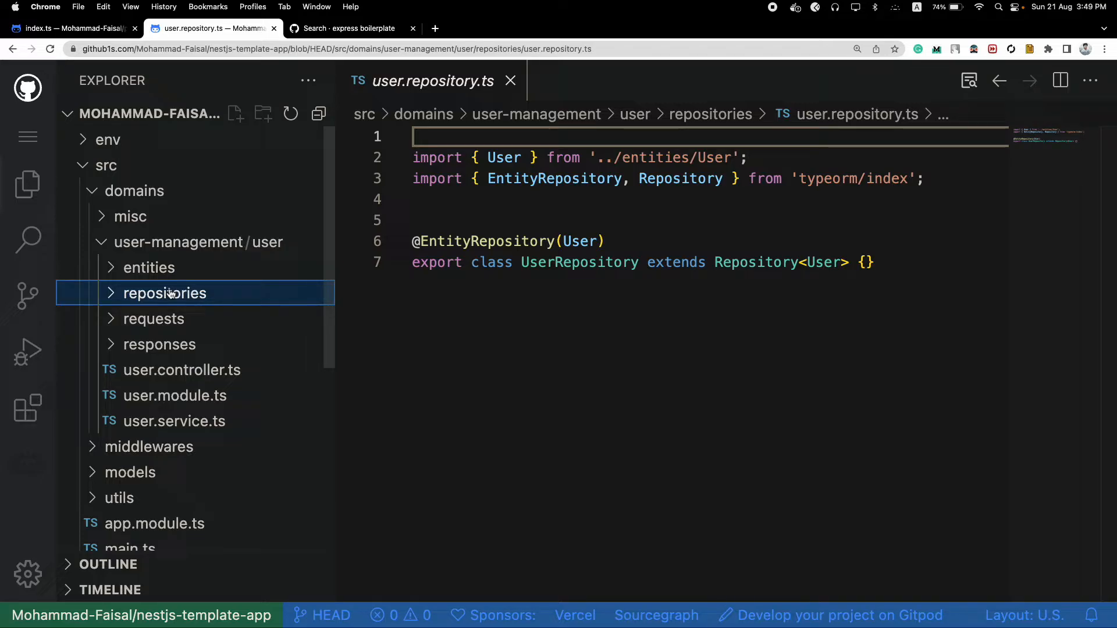
{"action": "mouse_move", "coordinate": [176, 415]}
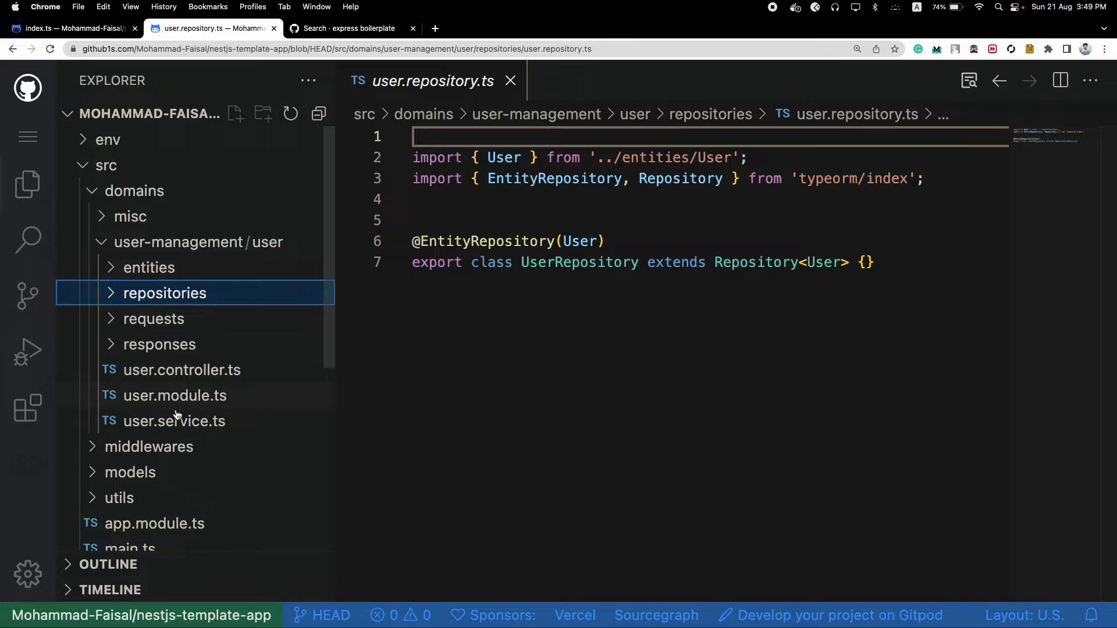
{"action": "mouse_move", "coordinate": [165, 293]}
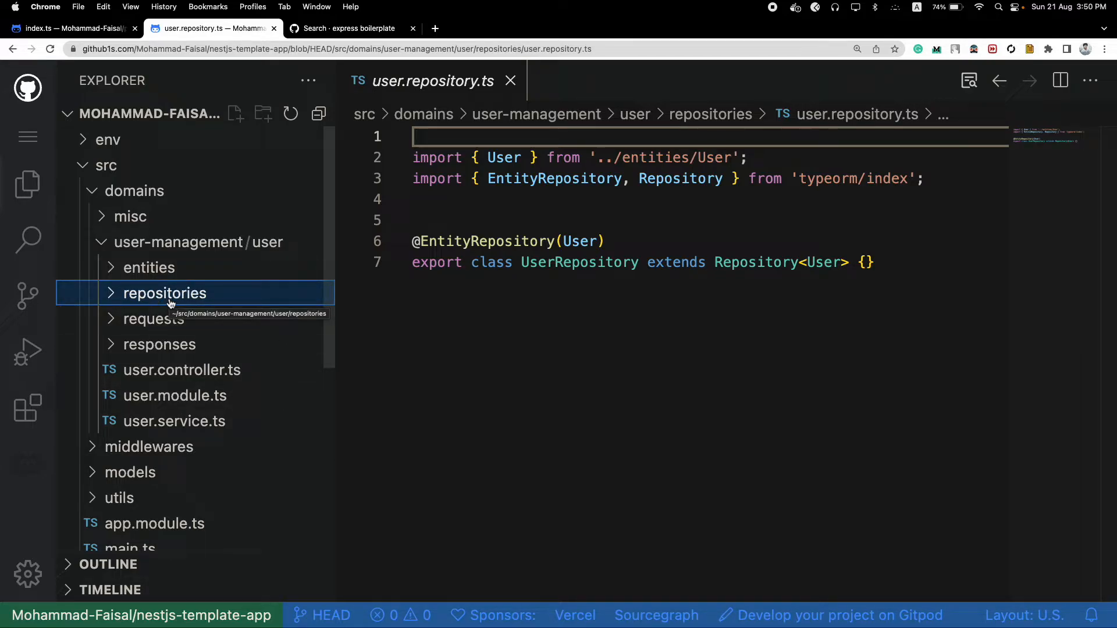
{"action": "mouse_move", "coordinate": [555, 295]}
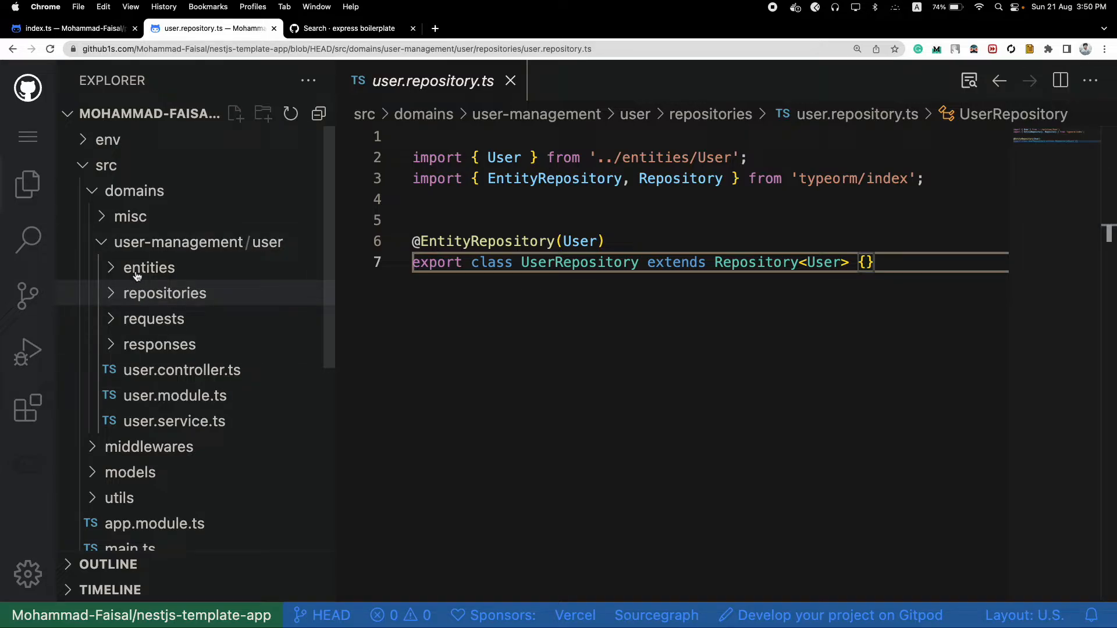
{"action": "left_click", "coordinate": [179, 242]}
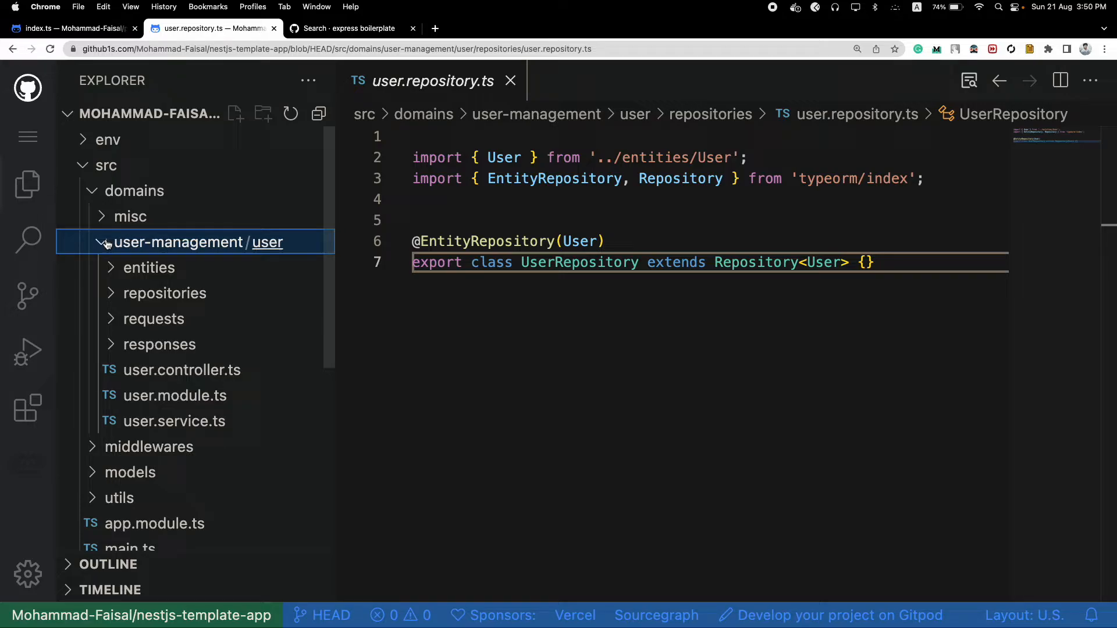
{"action": "mouse_move", "coordinate": [113, 28]}
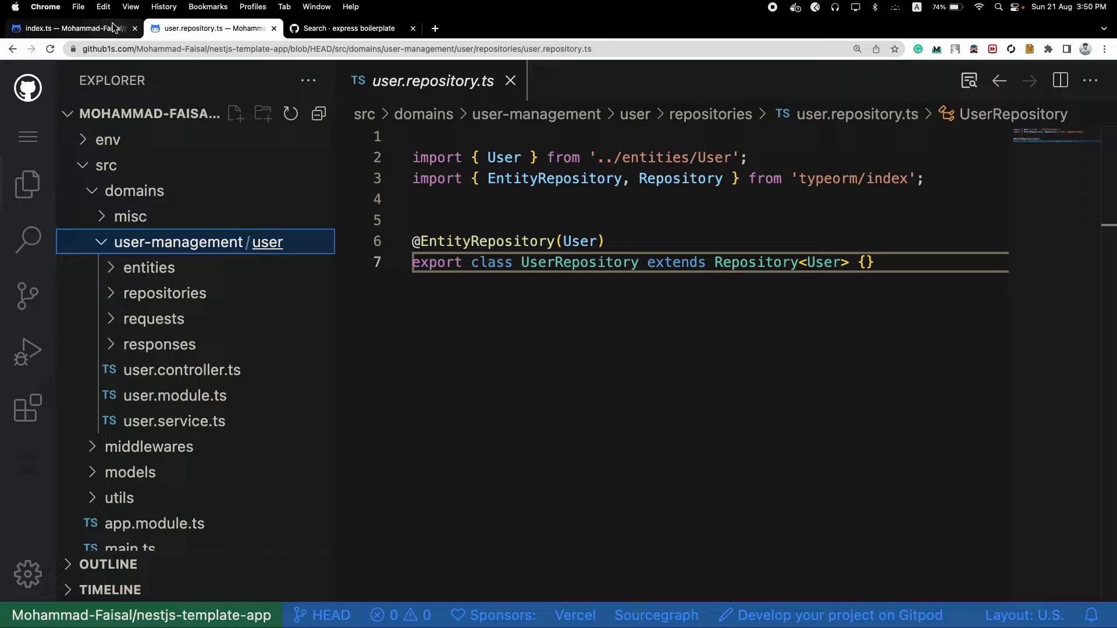
{"action": "left_click", "coordinate": [67, 28]}
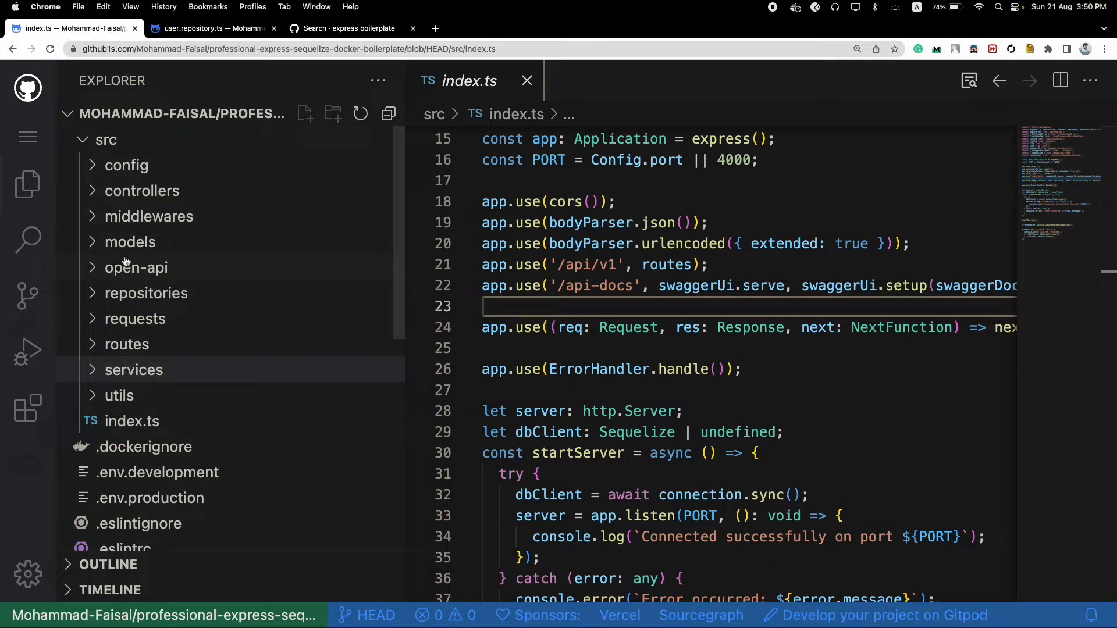
{"action": "mouse_move", "coordinate": [162, 234]}
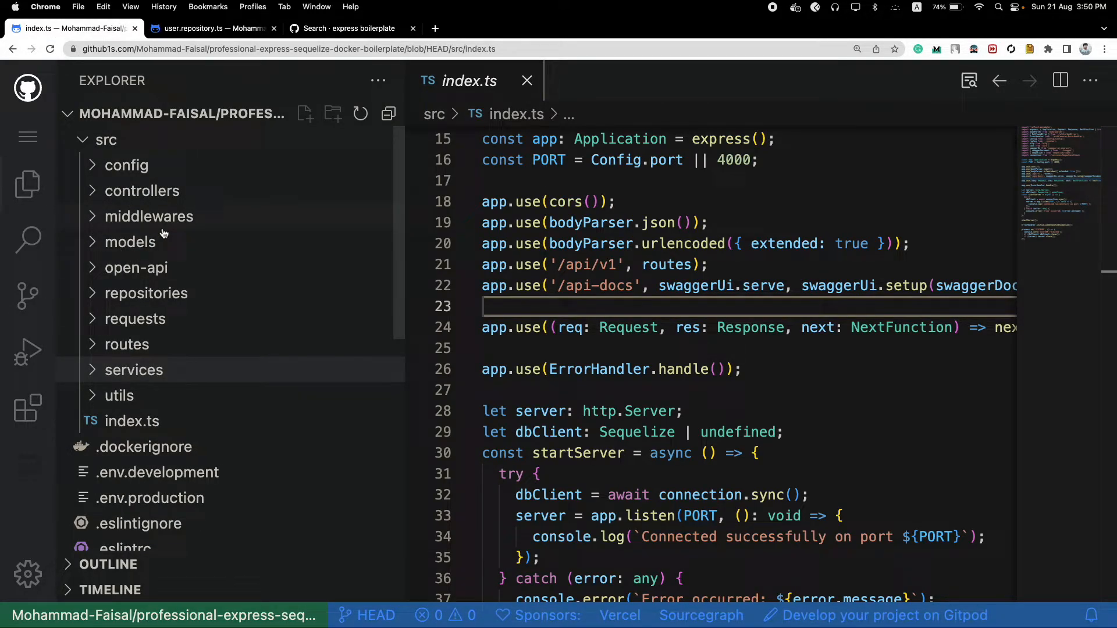
Step: Glance at the search results, return, and open the Express repositories folder's UserRepository.ts
{"action": "left_click", "coordinate": [350, 28]}
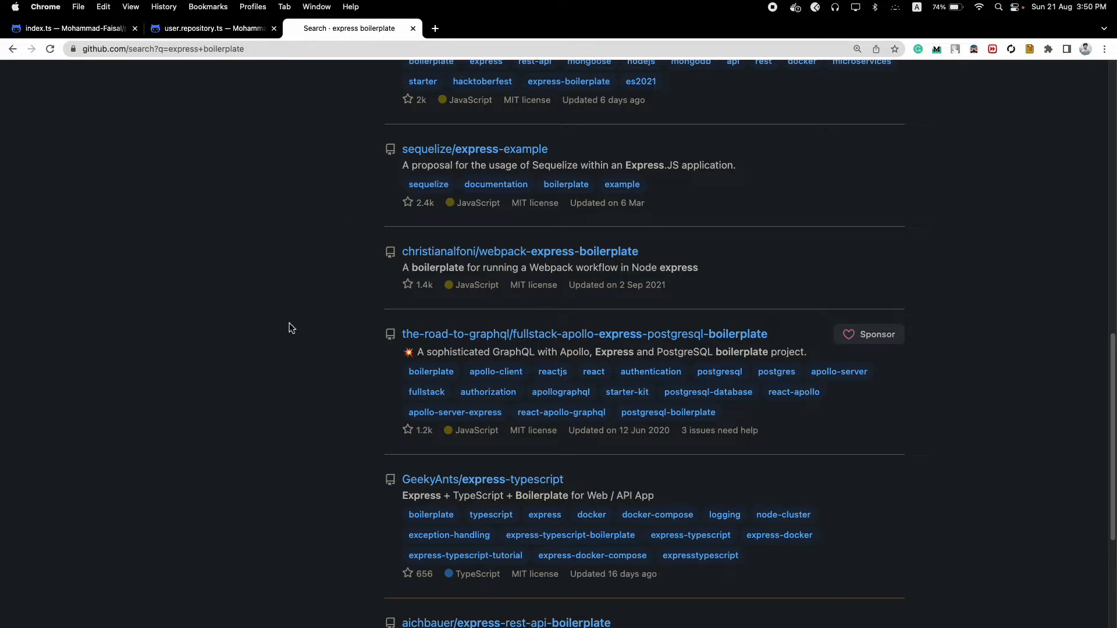
{"action": "left_click", "coordinate": [68, 29]}
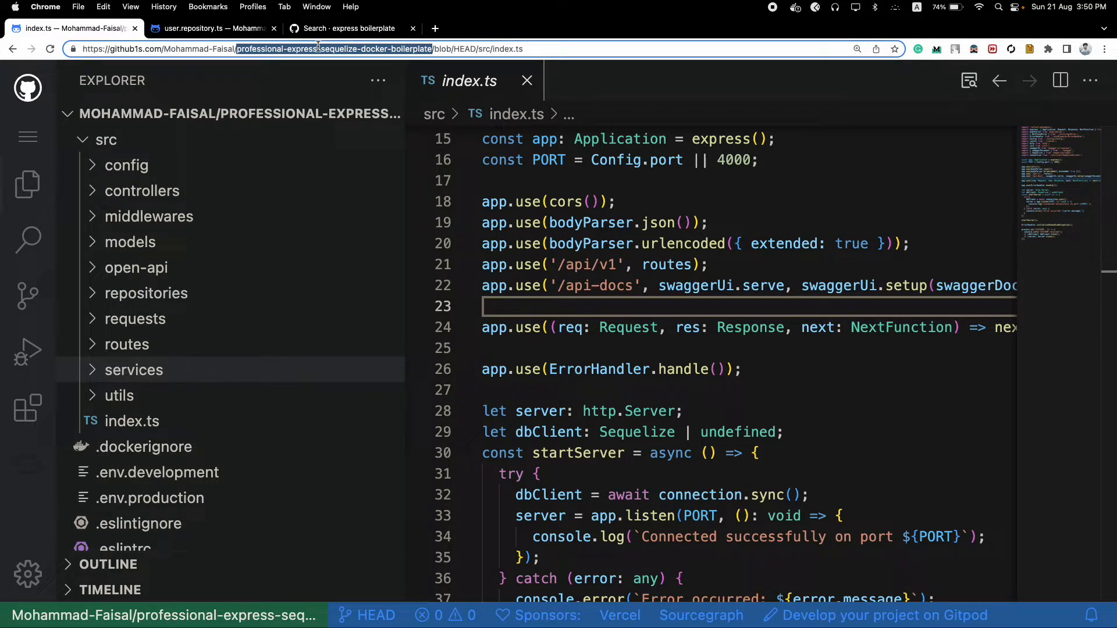
{"action": "mouse_move", "coordinate": [799, 298]}
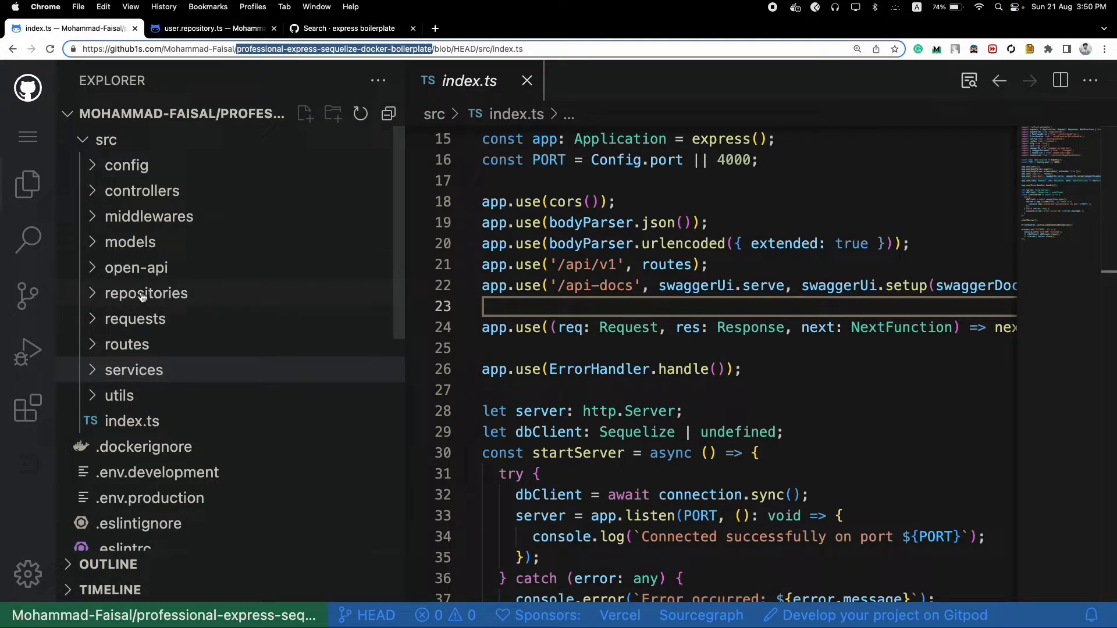
{"action": "left_click", "coordinate": [147, 292]}
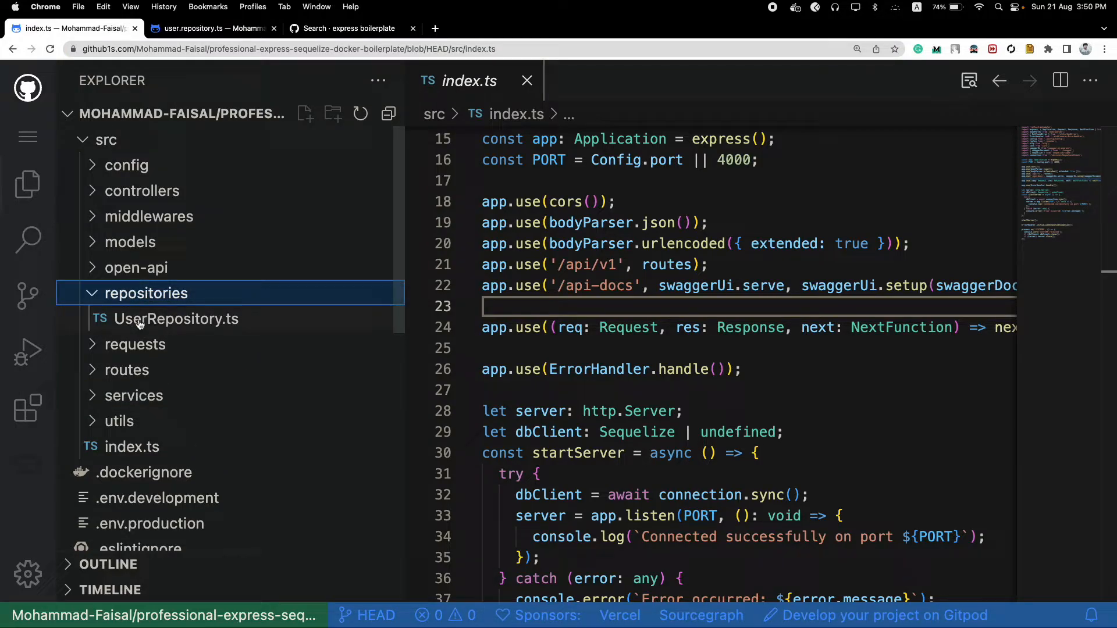
{"action": "left_click", "coordinate": [175, 318]}
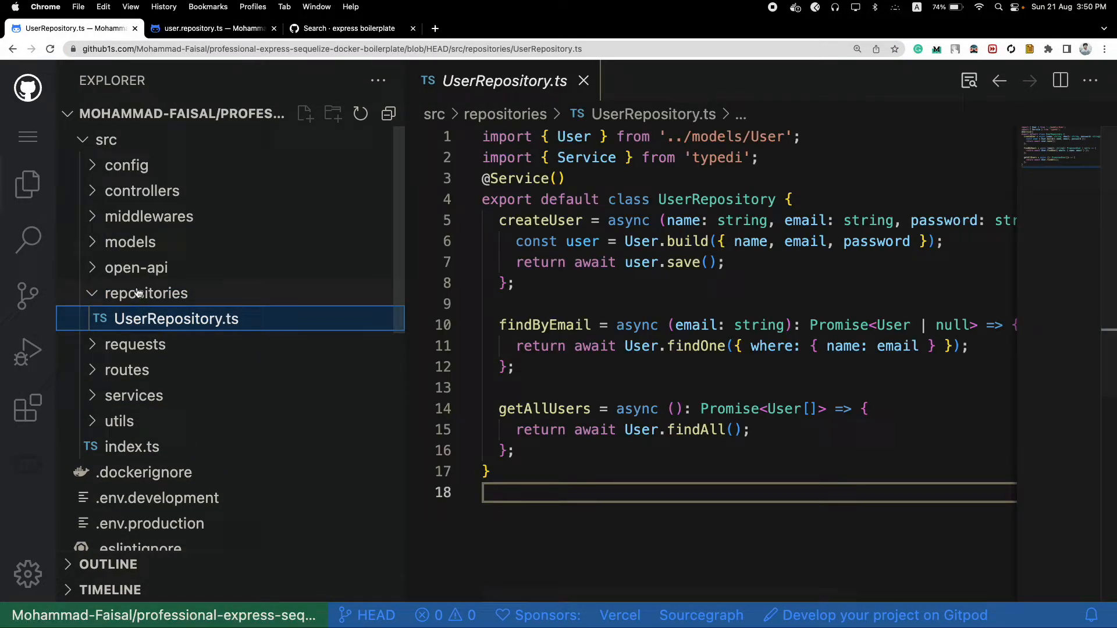
Step: Open the ErrorHandler.ts middleware via the controllers folder, then collapse controllers
{"action": "left_click", "coordinate": [142, 191]}
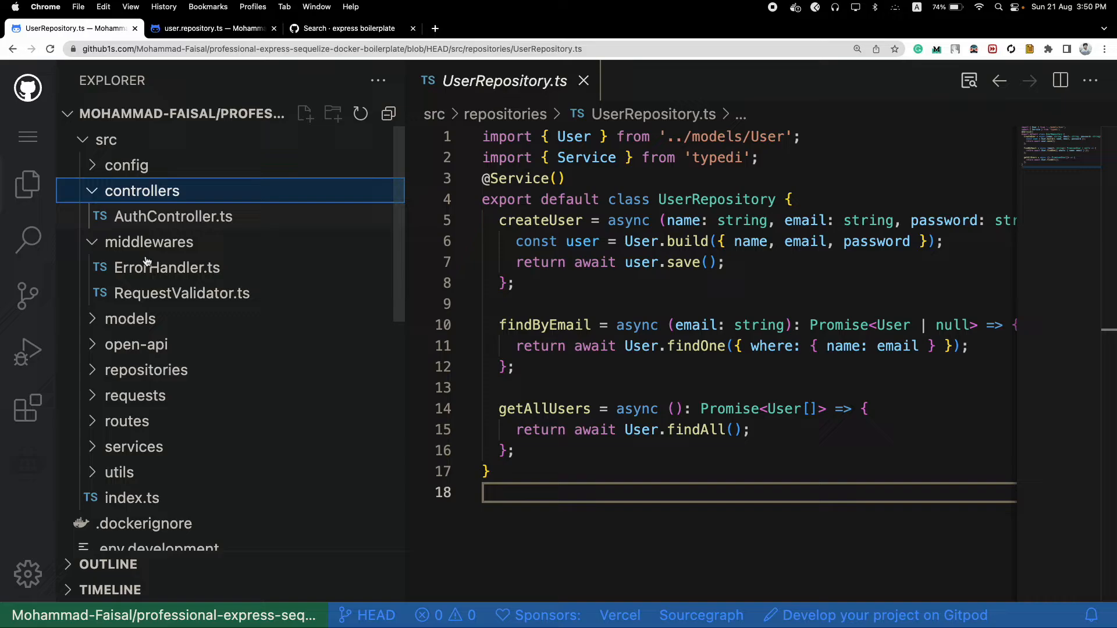
{"action": "left_click", "coordinate": [168, 267]}
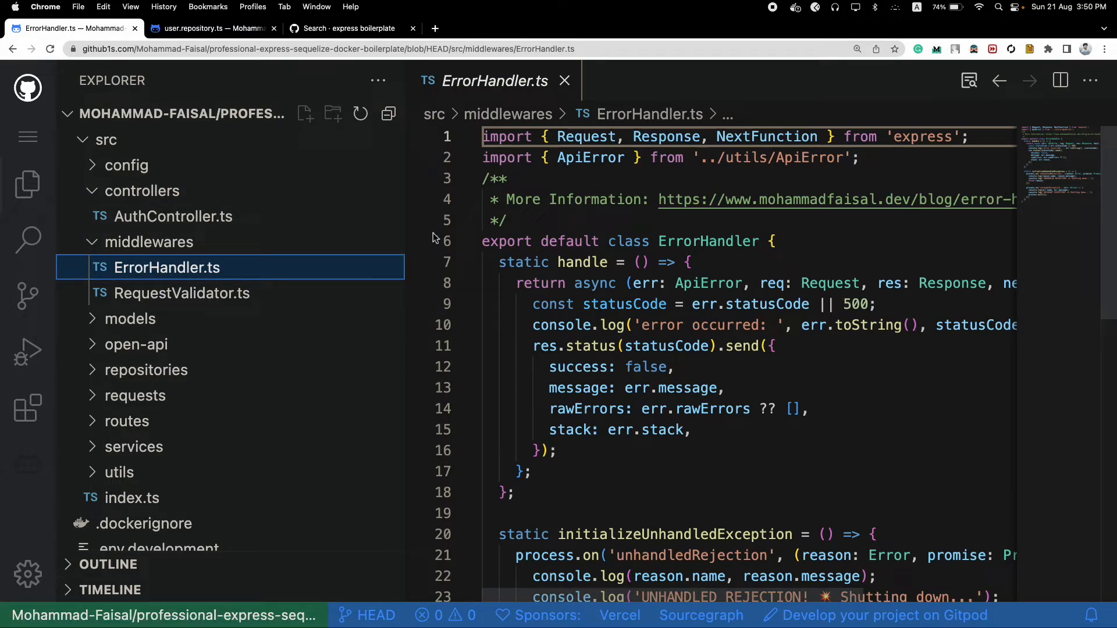
{"action": "left_click", "coordinate": [142, 190]}
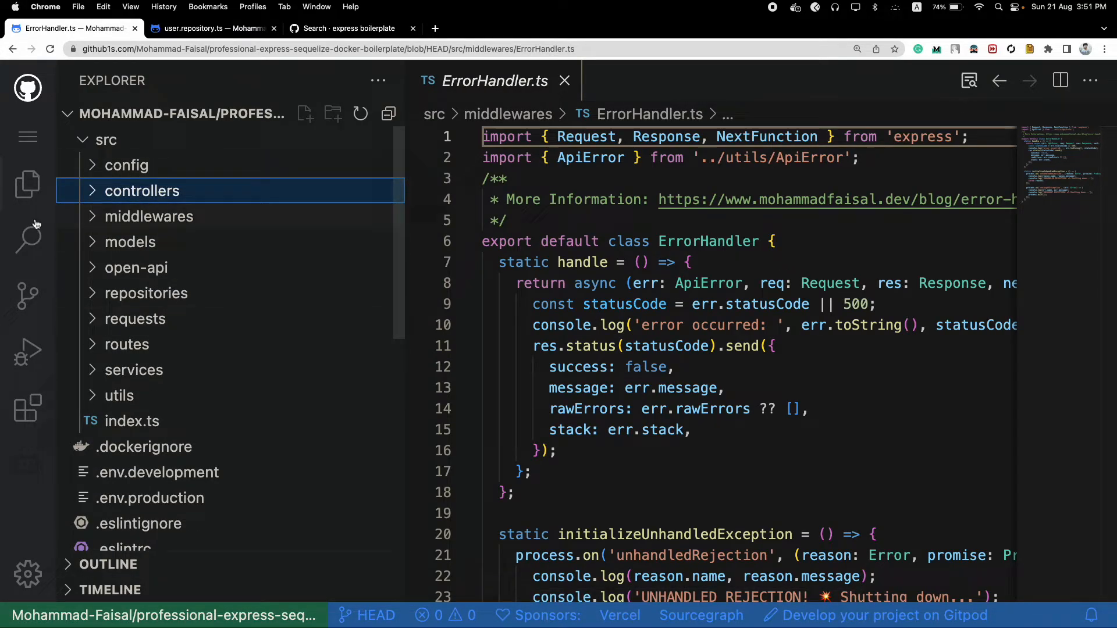
{"action": "mouse_move", "coordinate": [400, 275]}
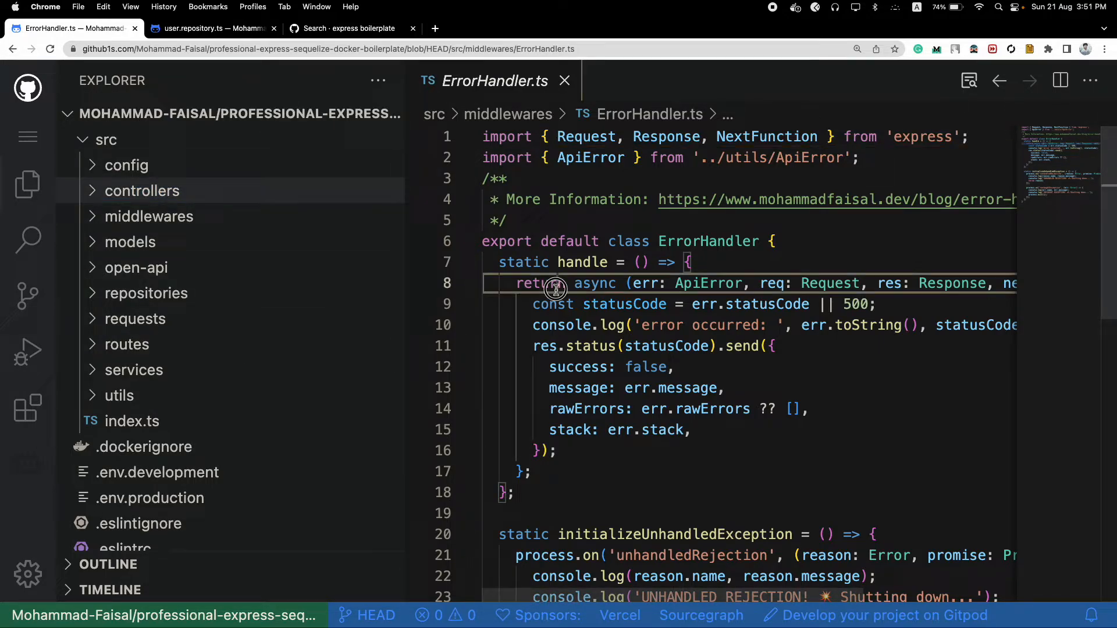
{"action": "left_click", "coordinate": [555, 283]}
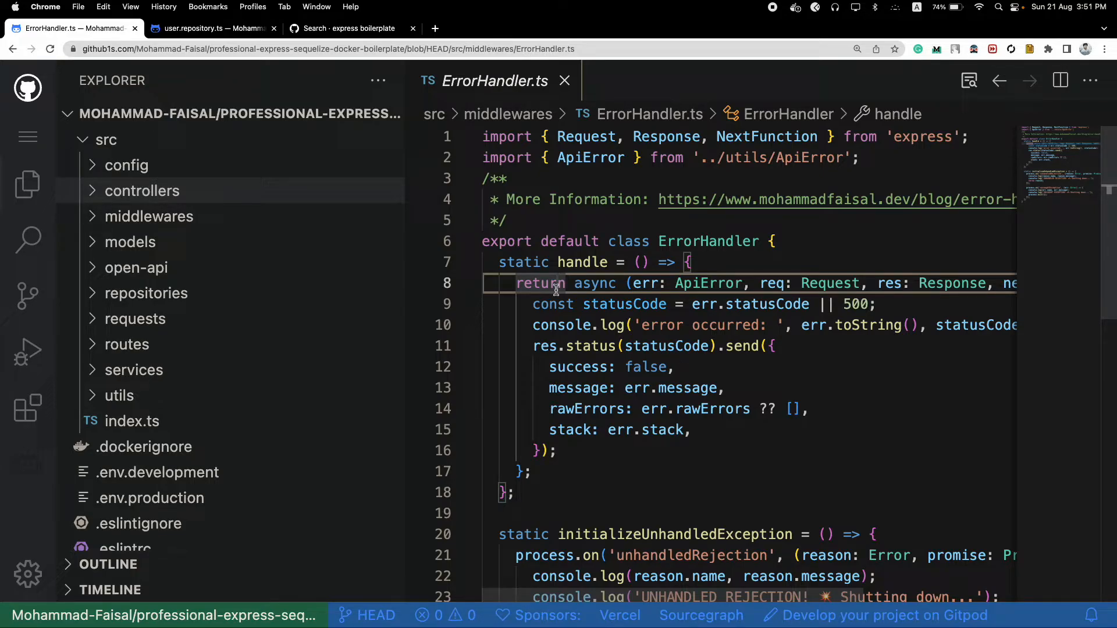
{"action": "mouse_move", "coordinate": [533, 288]}
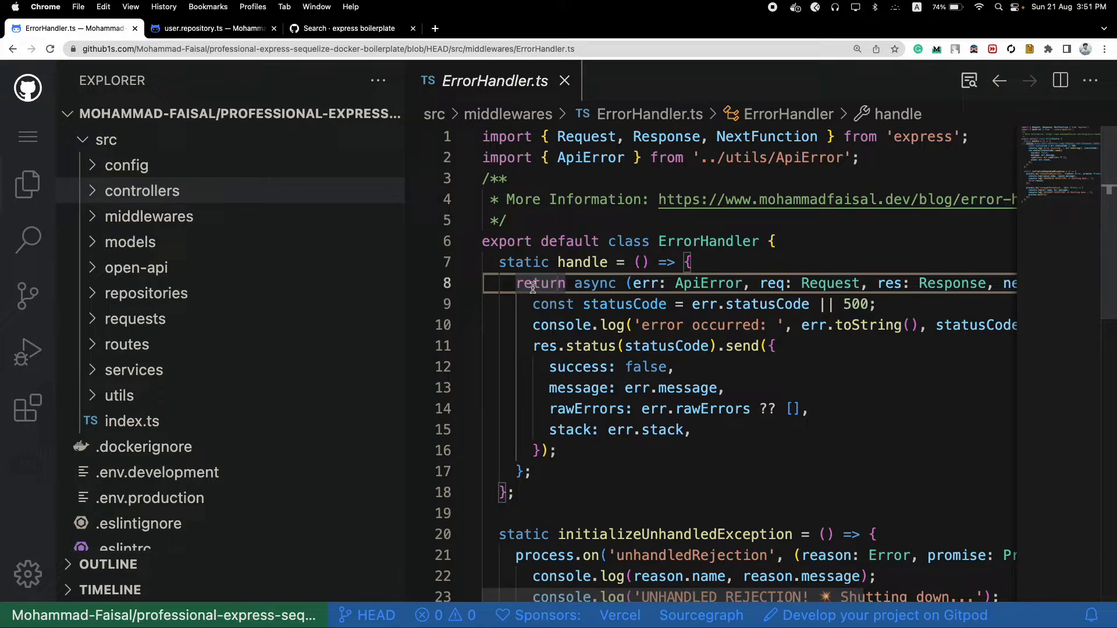
{"action": "mouse_move", "coordinate": [132, 238]}
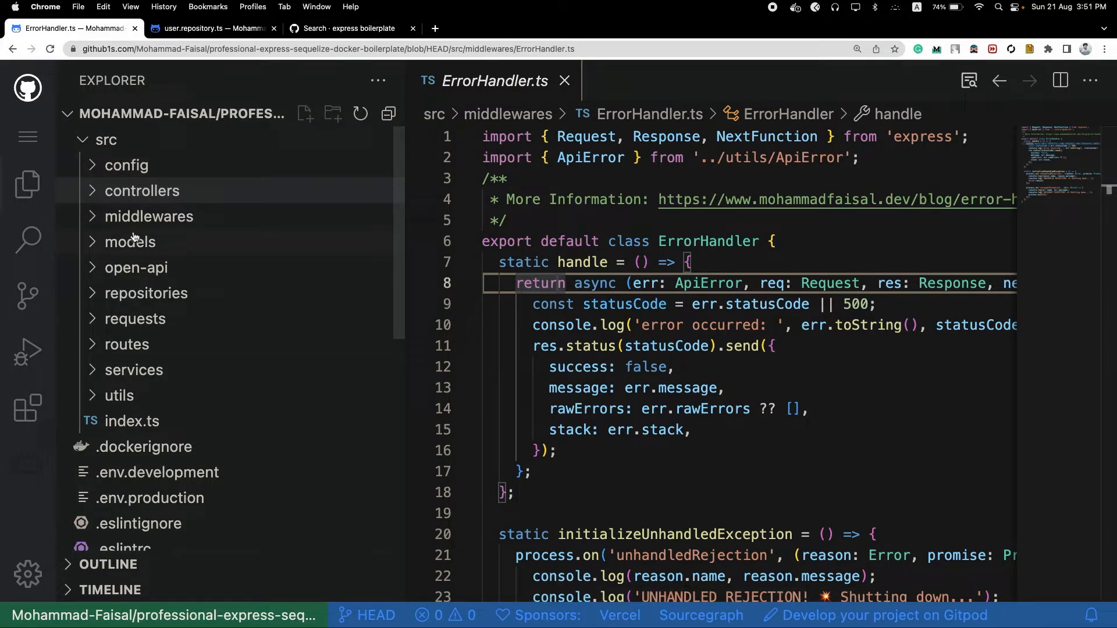
{"action": "mouse_move", "coordinate": [131, 242]}
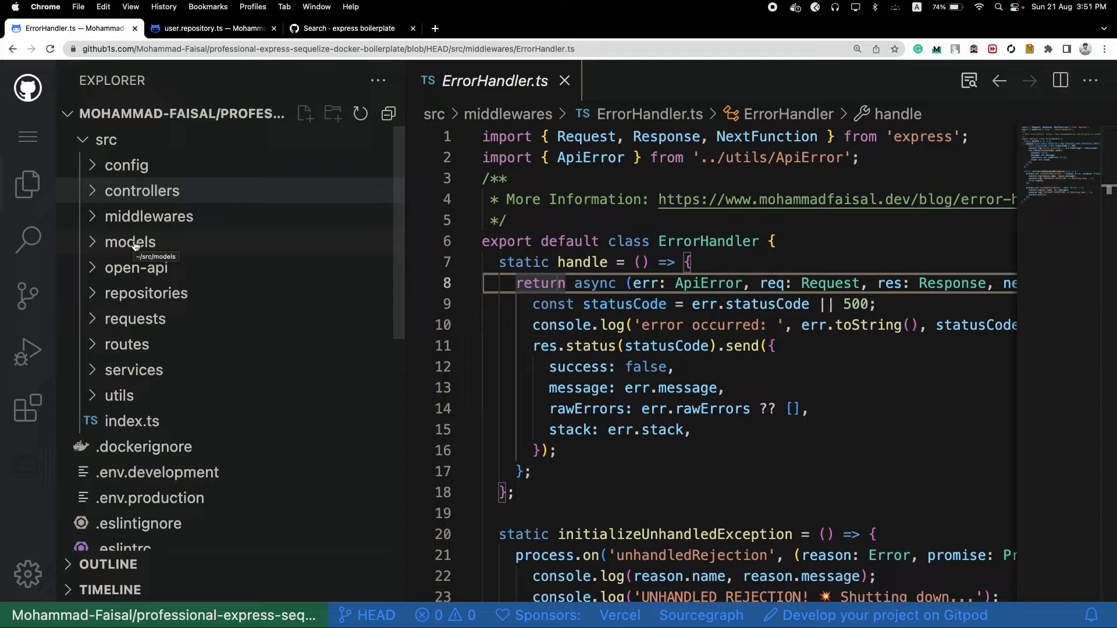
{"action": "mouse_move", "coordinate": [149, 216]}
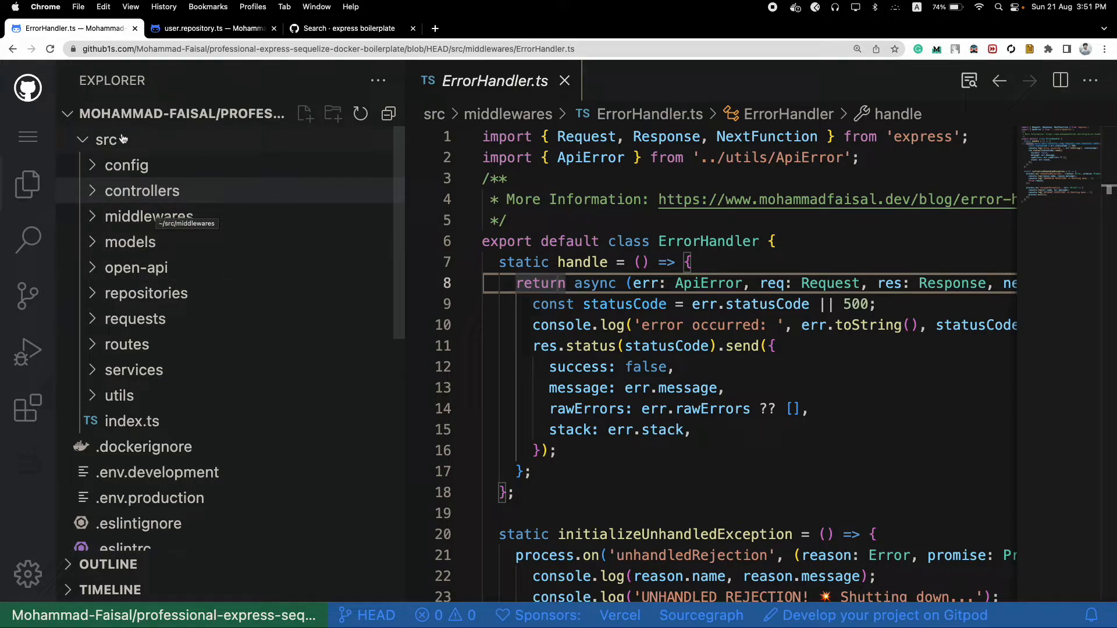
{"action": "left_click", "coordinate": [108, 139]}
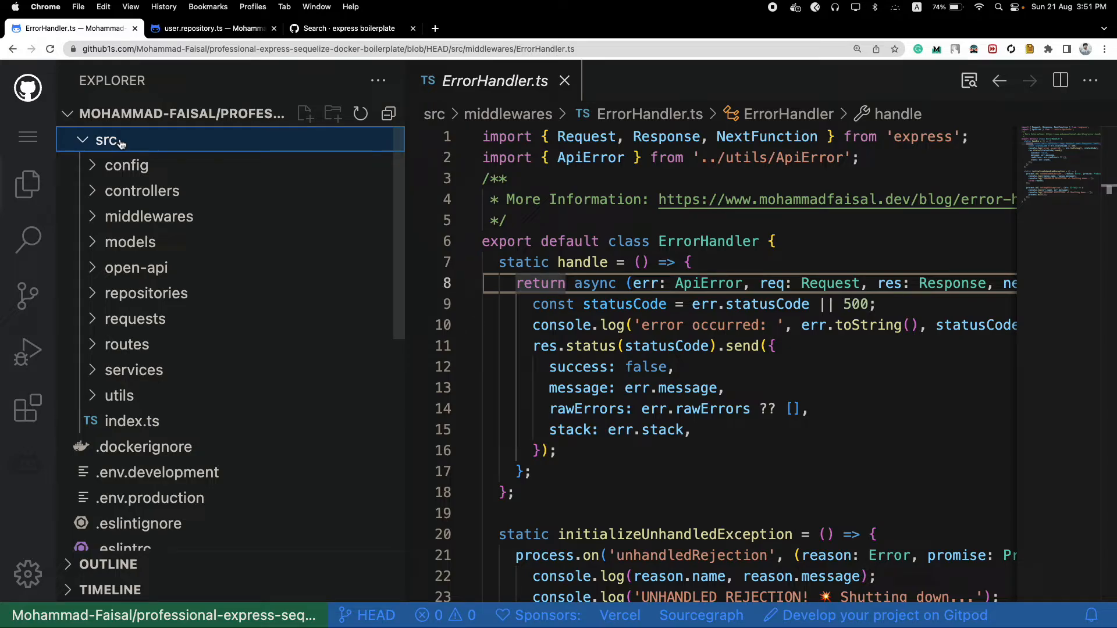
{"action": "mouse_move", "coordinate": [261, 354]}
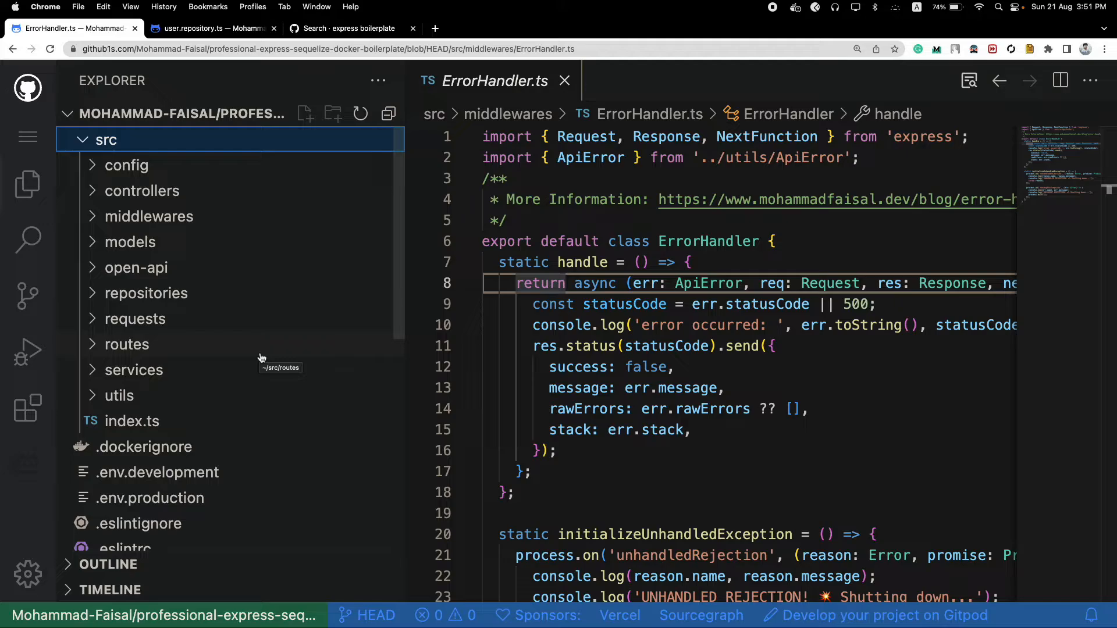
{"action": "left_click", "coordinate": [133, 370]}
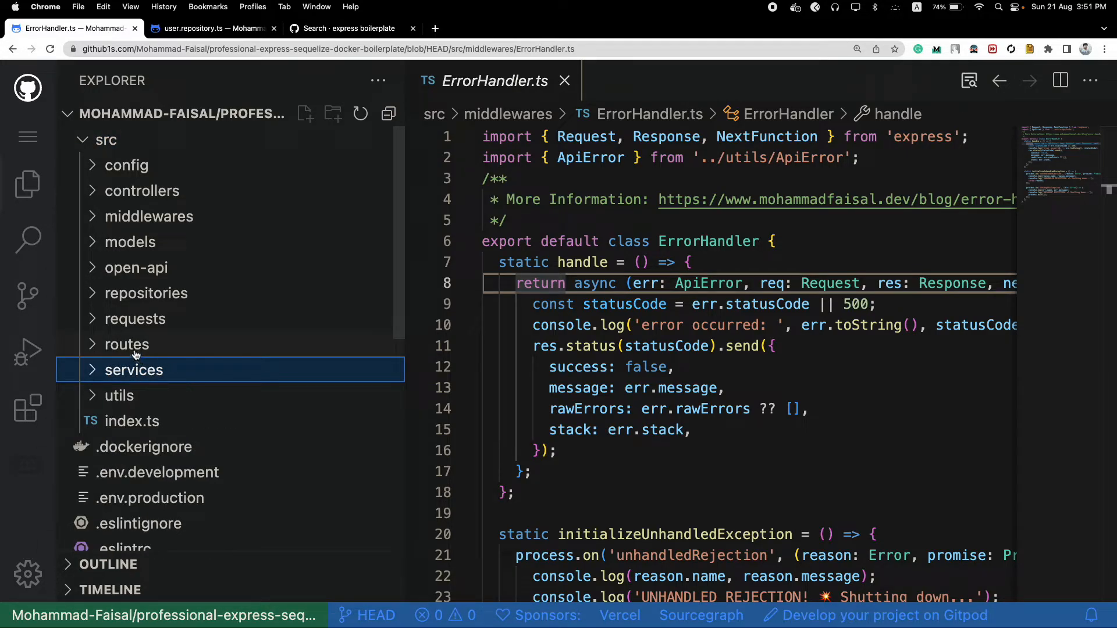
{"action": "left_click", "coordinate": [127, 344]}
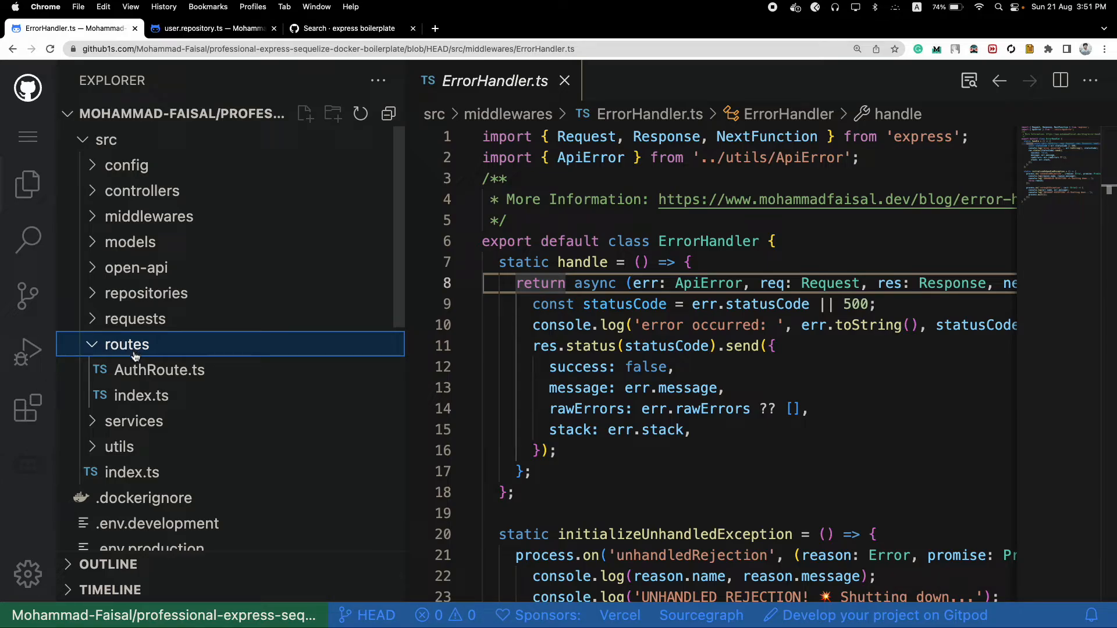
{"action": "left_click", "coordinate": [135, 318]}
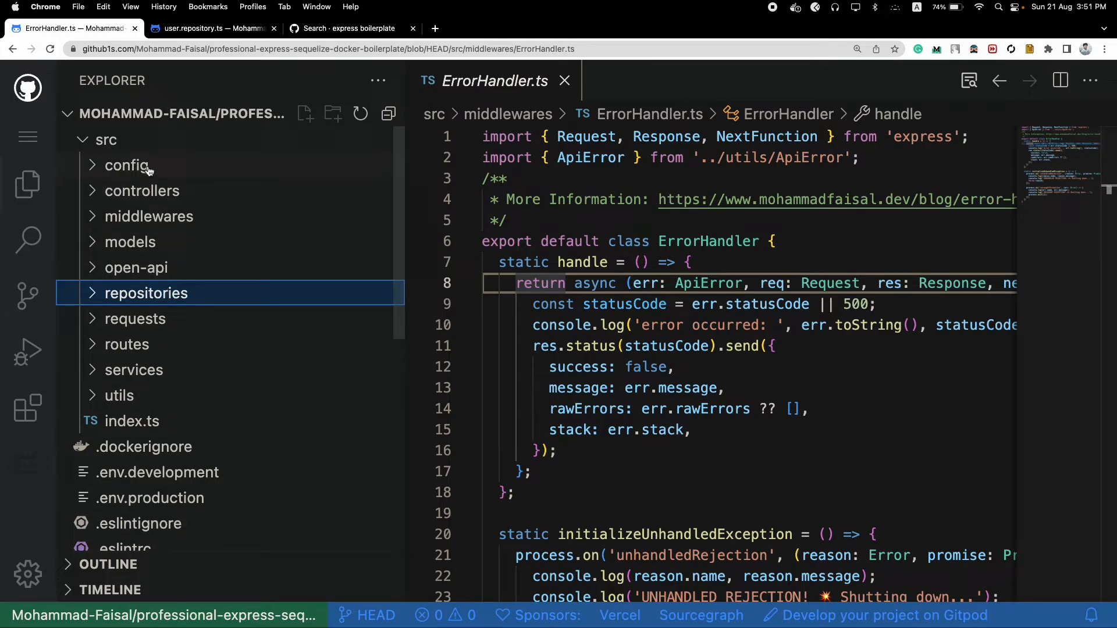
{"action": "mouse_move", "coordinate": [118, 396]}
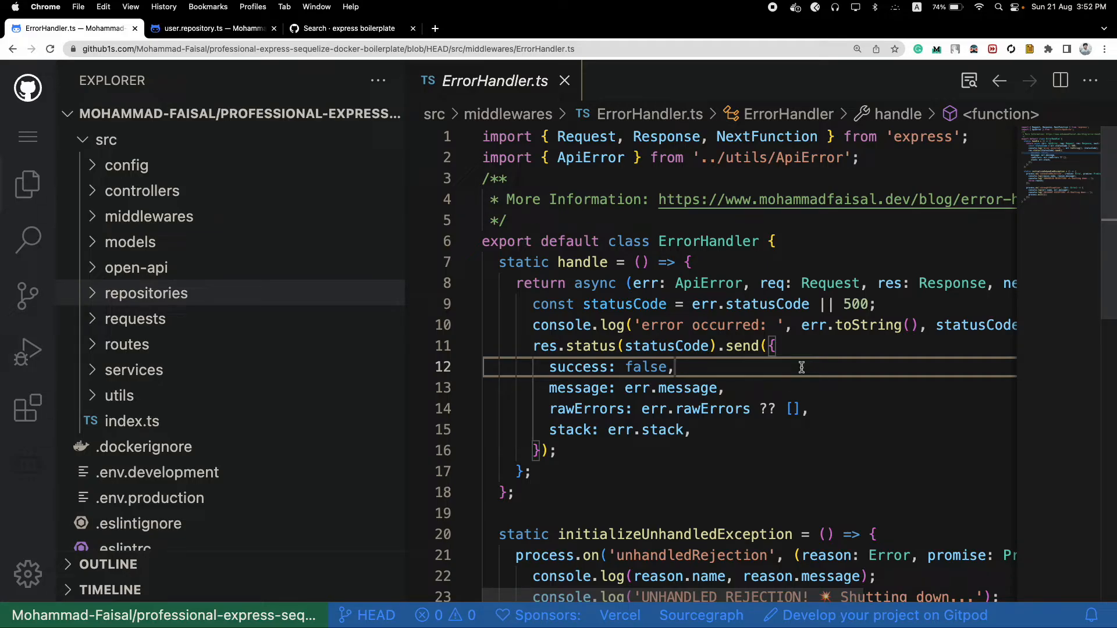
{"action": "mouse_move", "coordinate": [785, 363]}
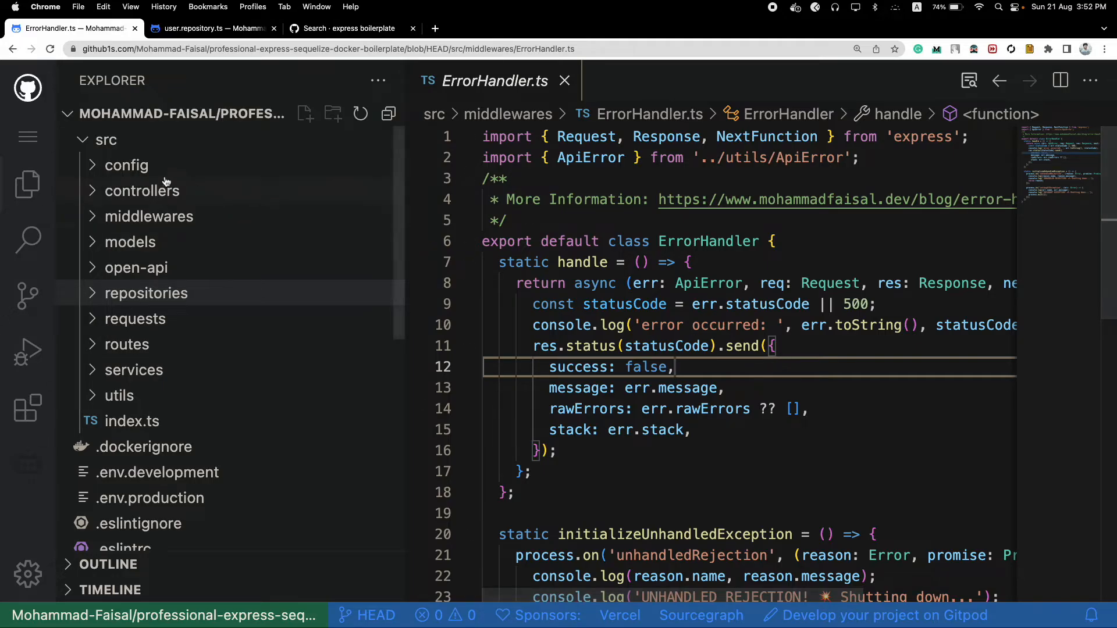
{"action": "left_click", "coordinate": [142, 191]}
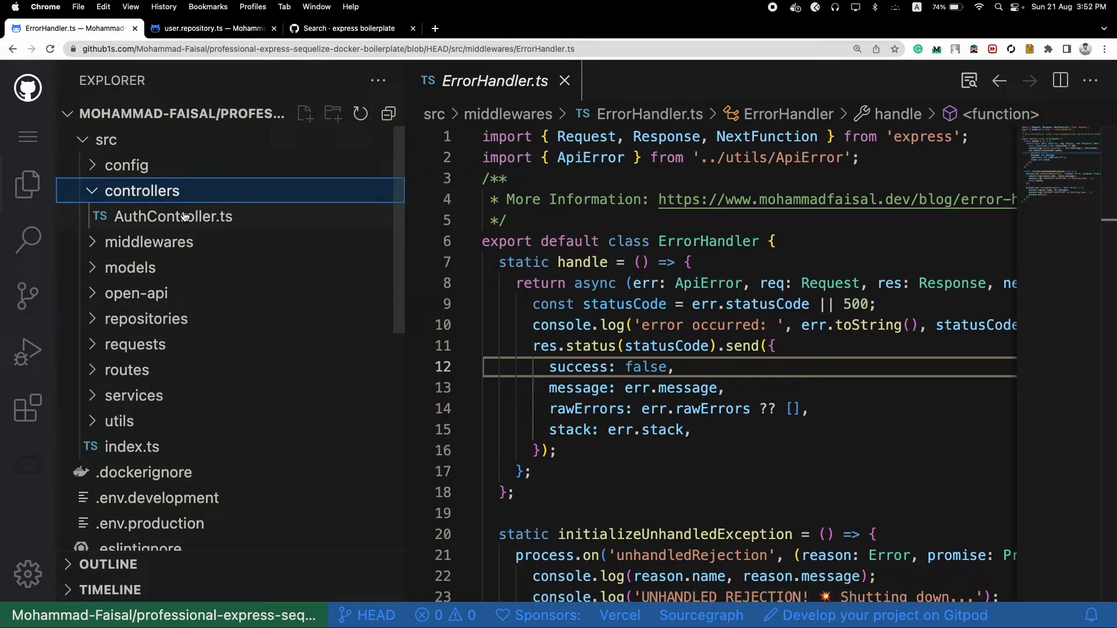
{"action": "mouse_move", "coordinate": [173, 216]}
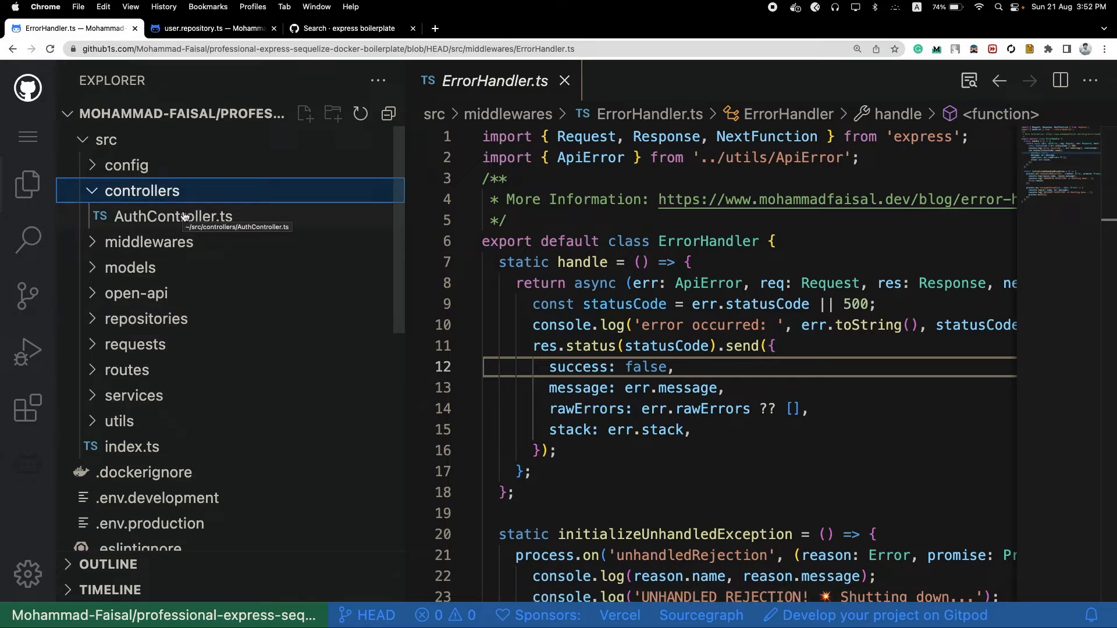
{"action": "mouse_move", "coordinate": [479, 339]}
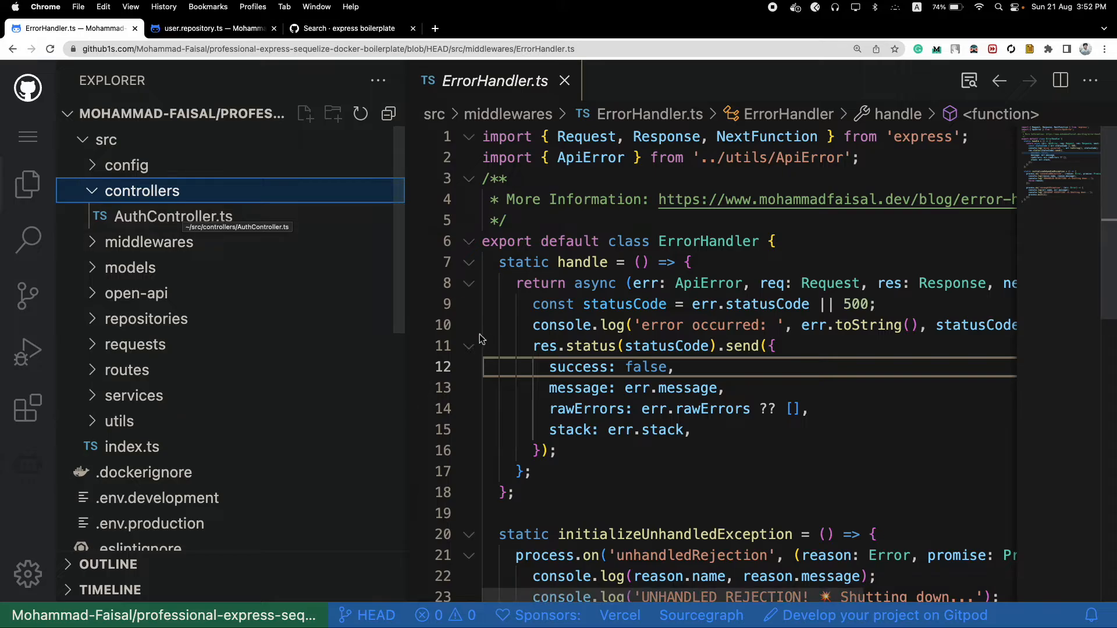
{"action": "mouse_move", "coordinate": [228, 206]}
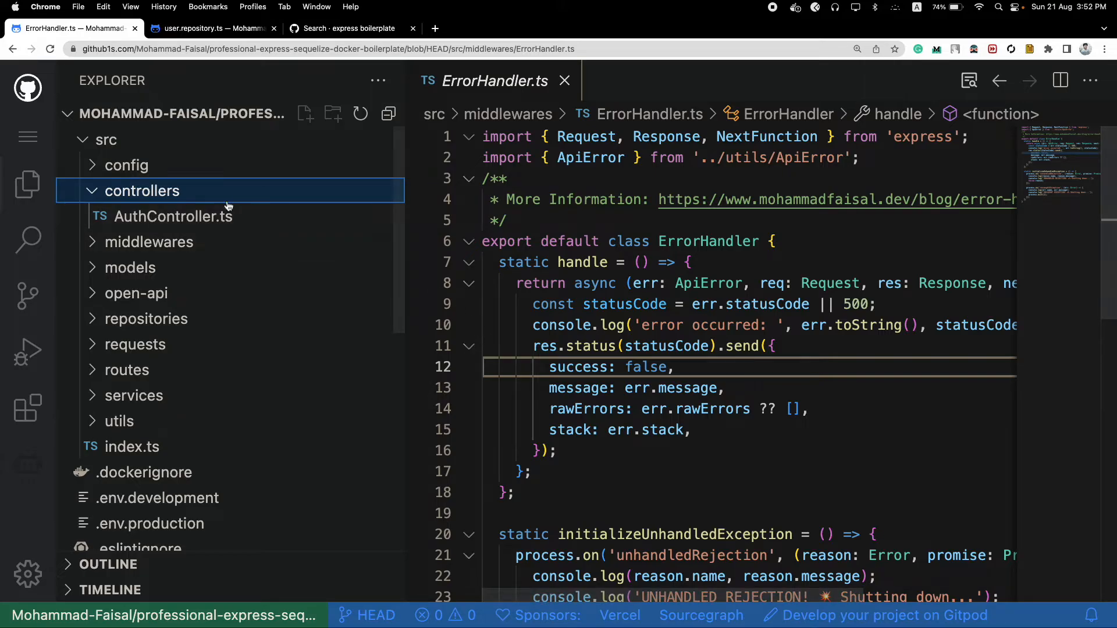
{"action": "left_click", "coordinate": [142, 190]}
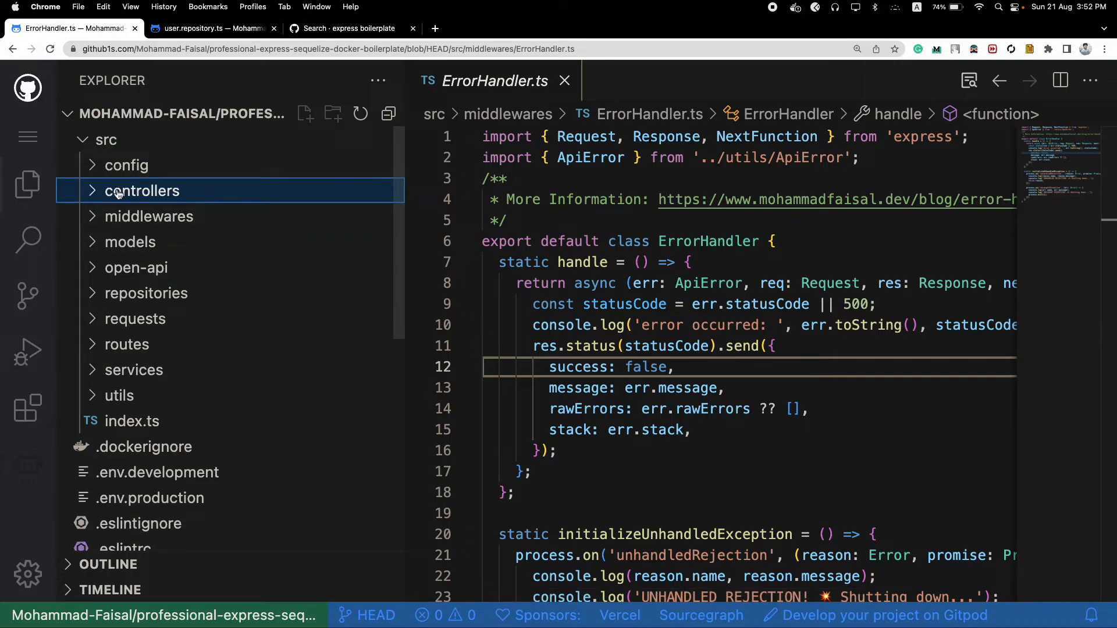
{"action": "mouse_move", "coordinate": [142, 190]}
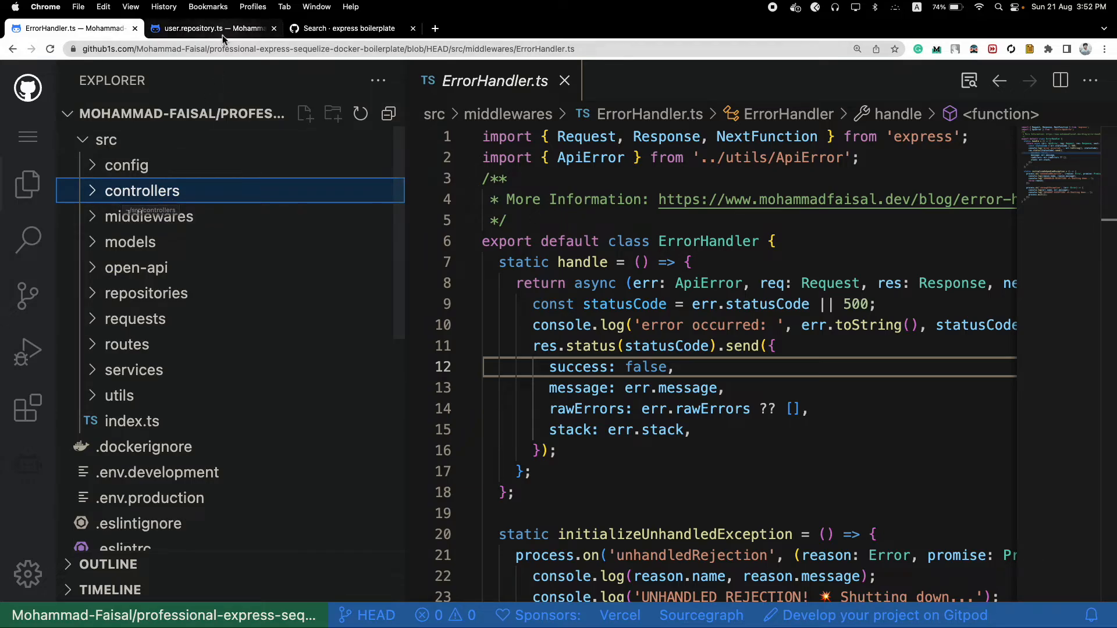
{"action": "mouse_move", "coordinate": [207, 29]}
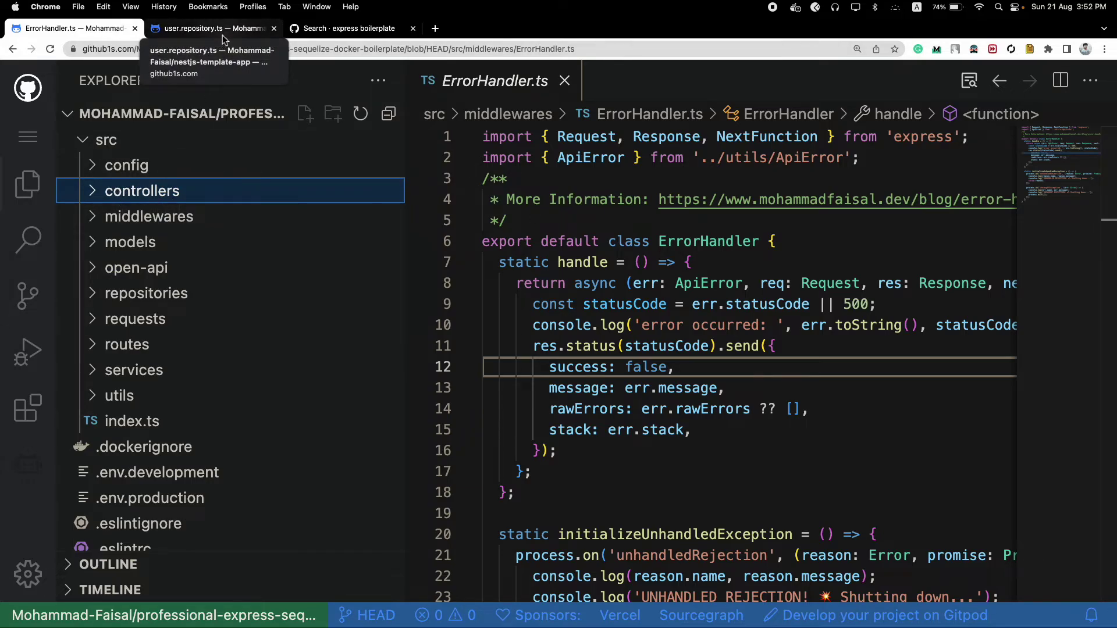
Step: Show the NestJS user.repository.ts tab and collapse the domains folder
{"action": "left_click", "coordinate": [212, 28]}
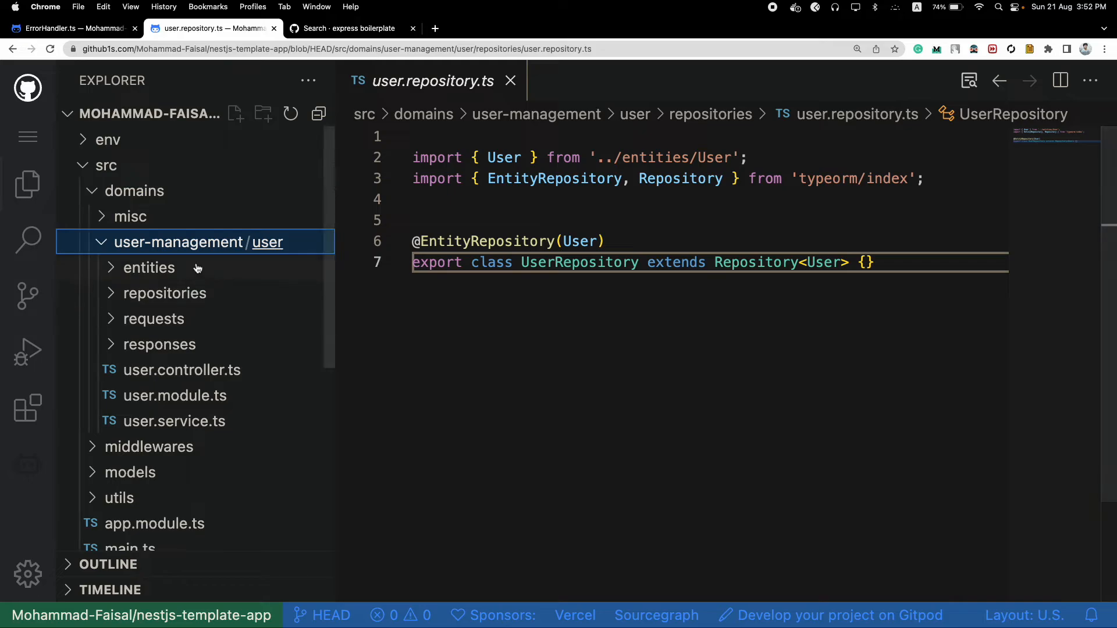
{"action": "mouse_move", "coordinate": [114, 333]}
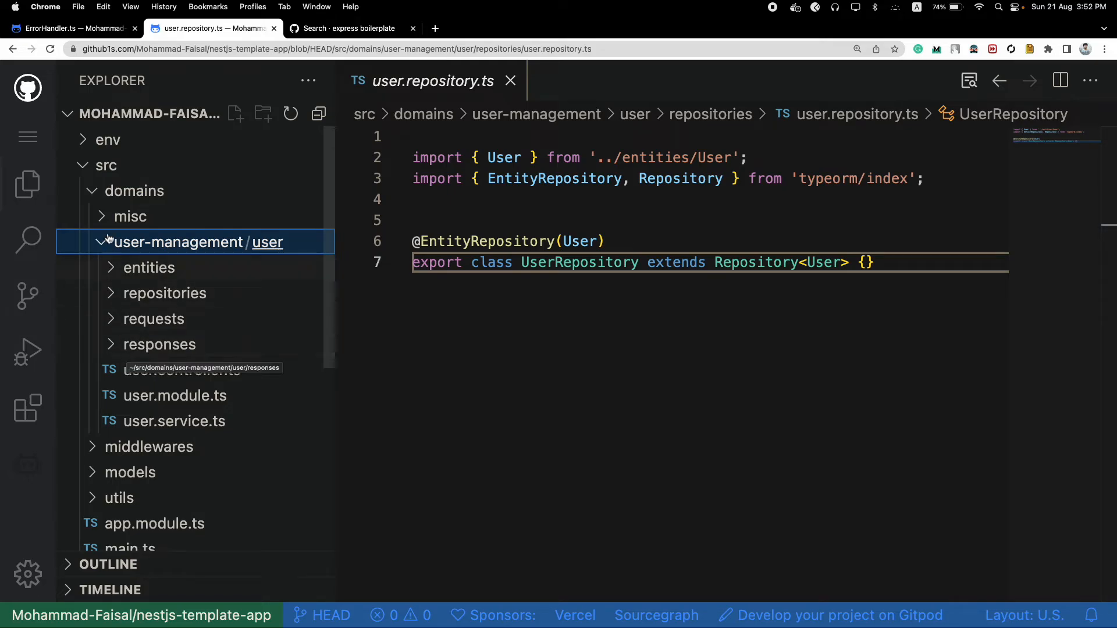
{"action": "left_click", "coordinate": [98, 242]}
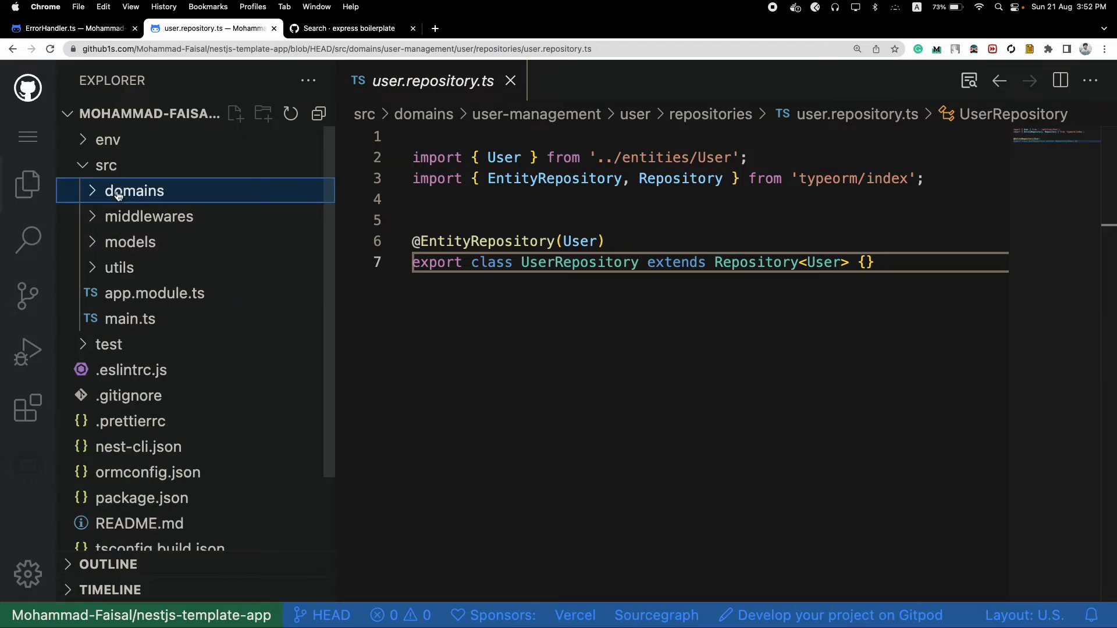
{"action": "mouse_move", "coordinate": [476, 288]}
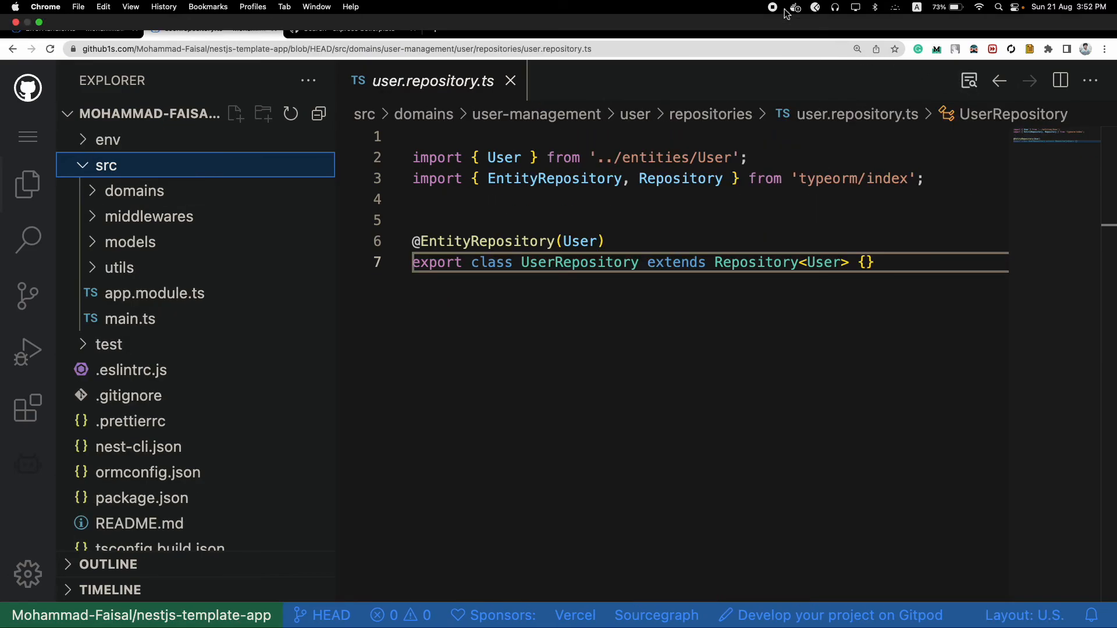
{"action": "mouse_move", "coordinate": [784, 12]}
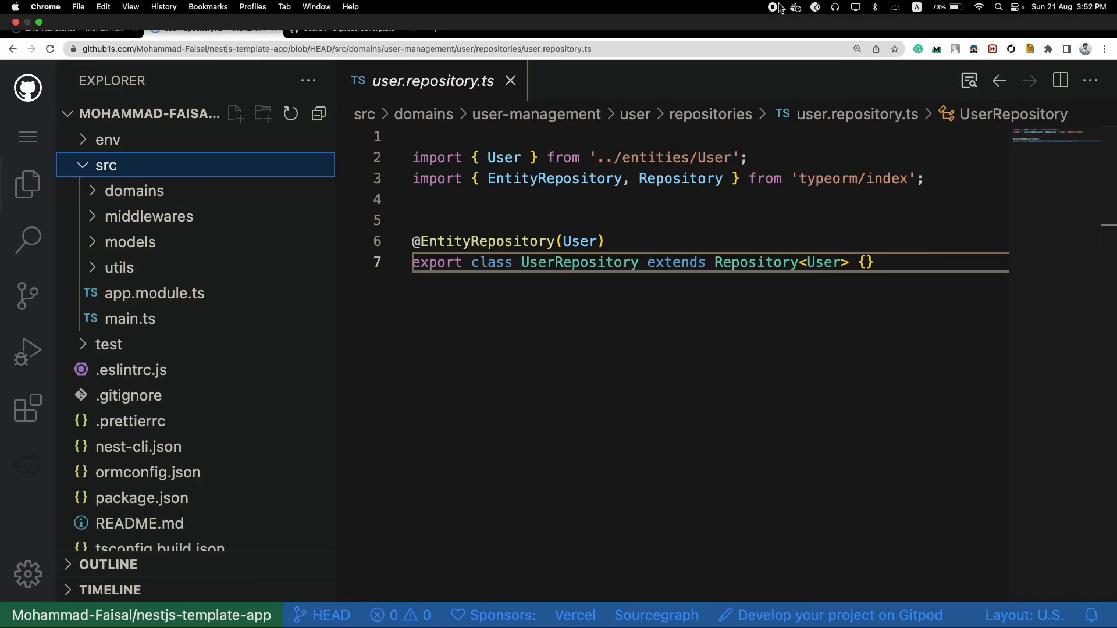